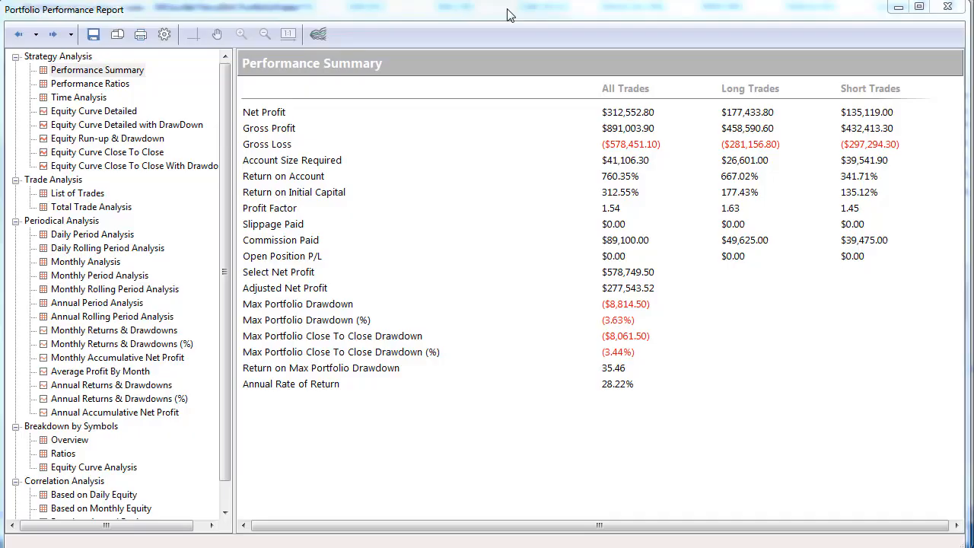
pyautogui.moveTo(490, 17)
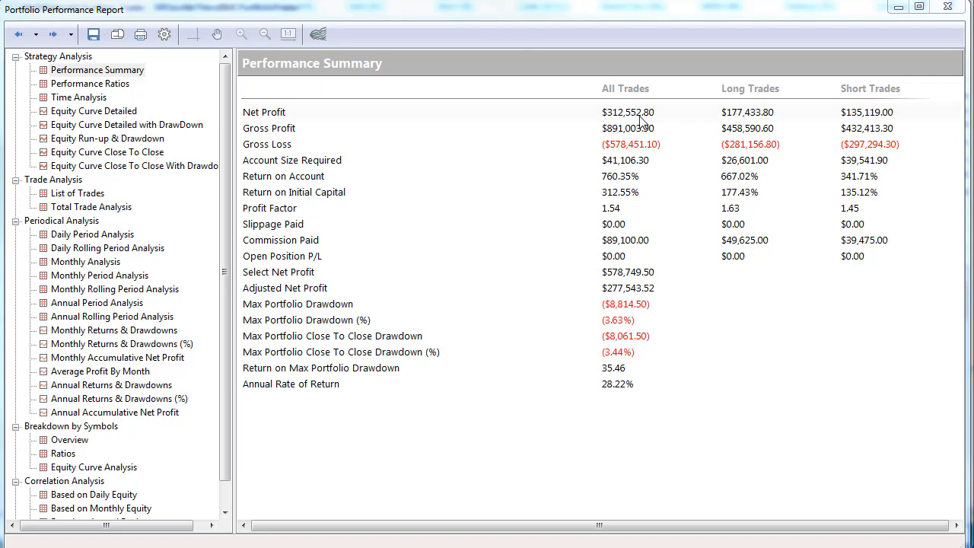
pyautogui.moveTo(532, 273)
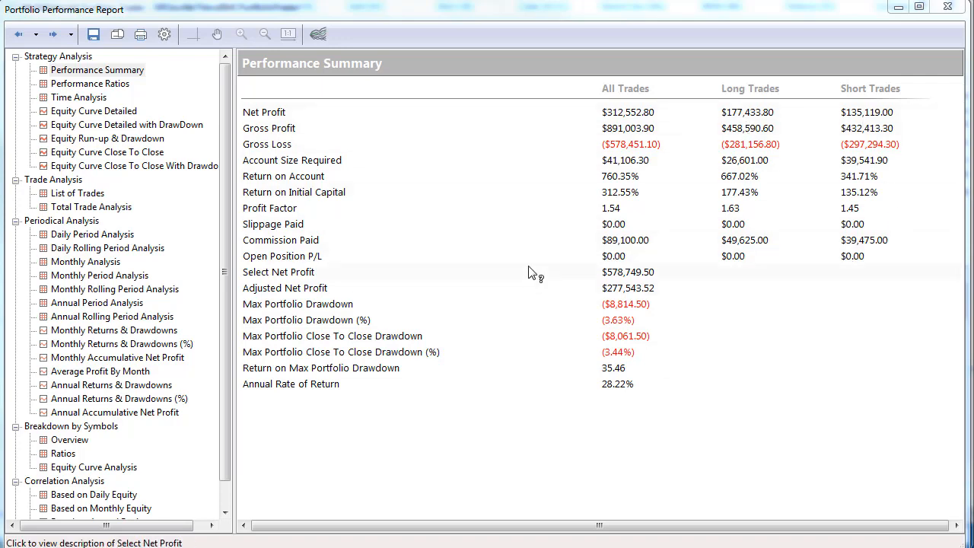
# View the Performance Summary, then the close-to-close equity curve with dollar and percent drawdown charts.
pyautogui.click(98, 70)
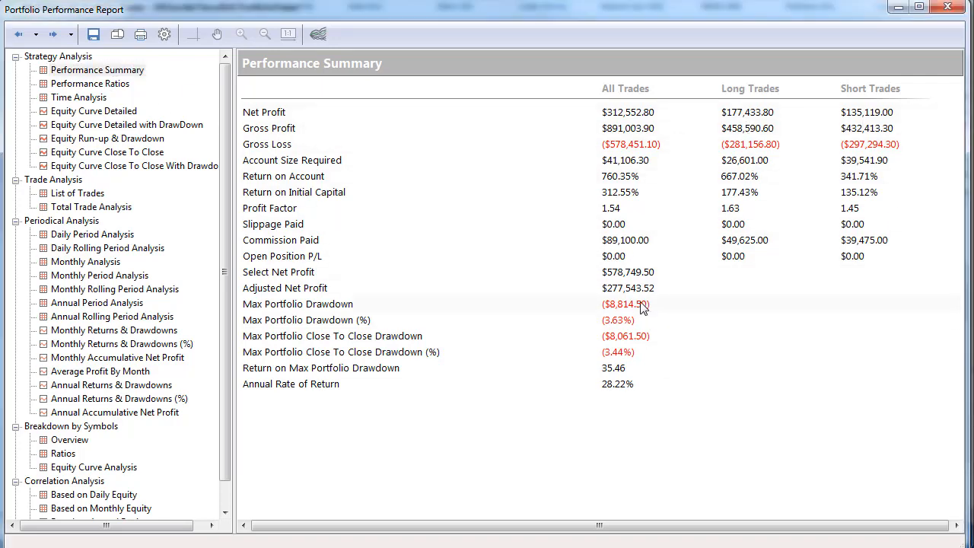
pyautogui.moveTo(134, 170)
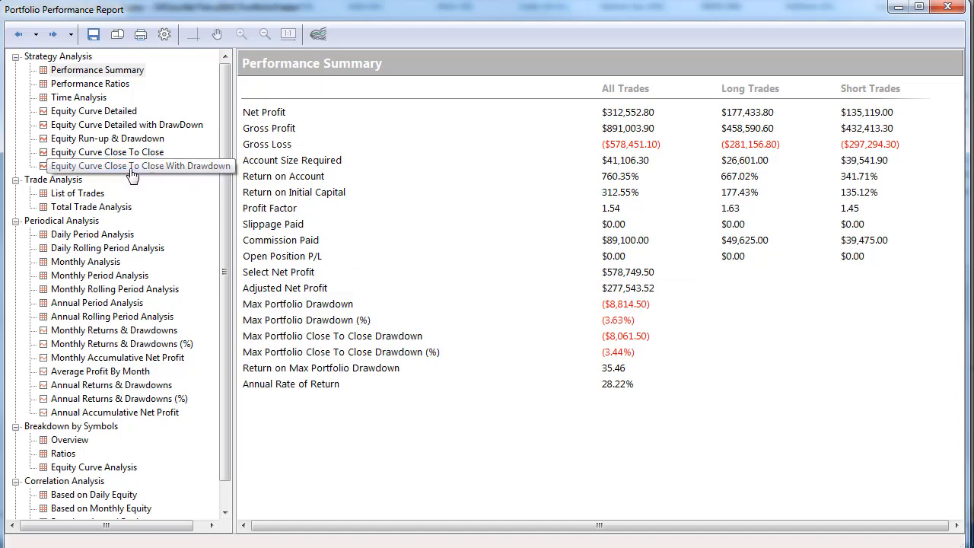
pyautogui.click(140, 166)
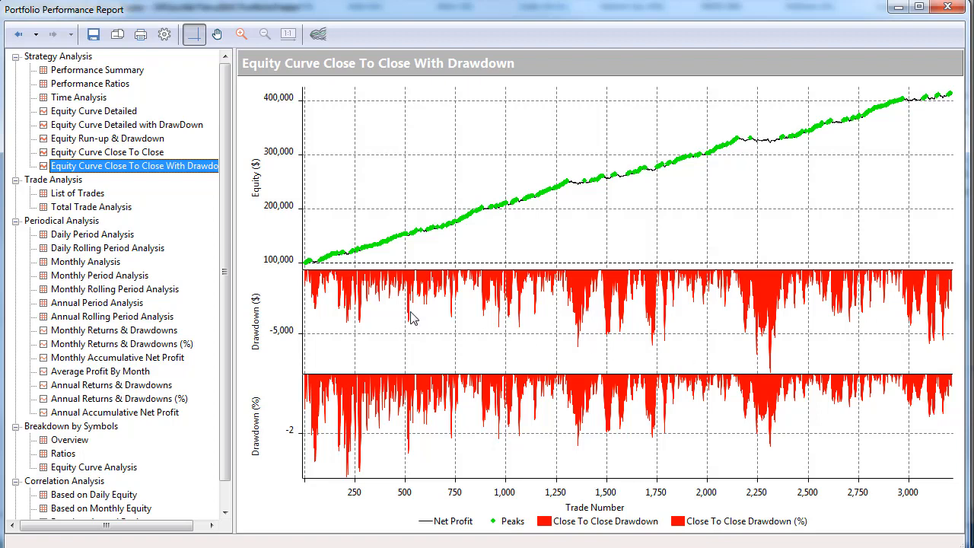
pyautogui.moveTo(479, 253)
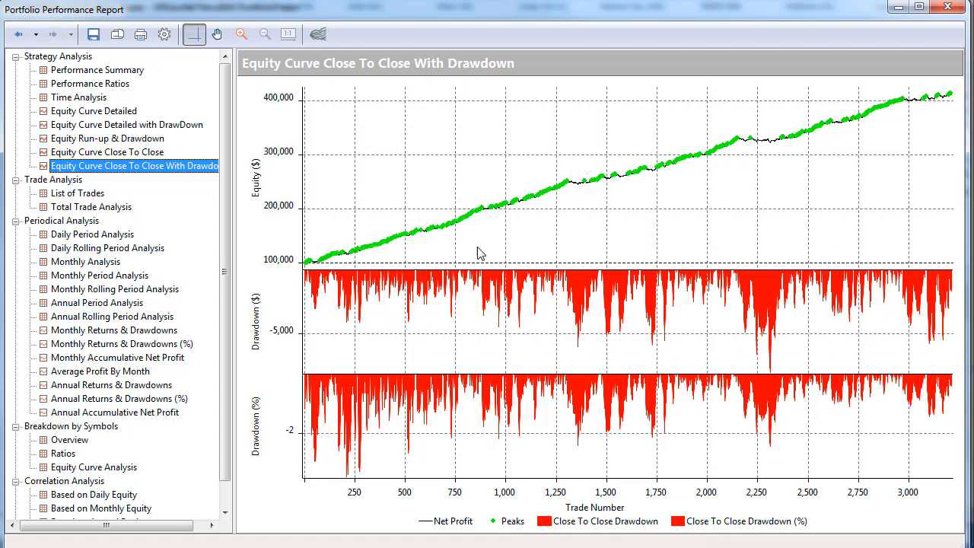
pyautogui.moveTo(453, 207)
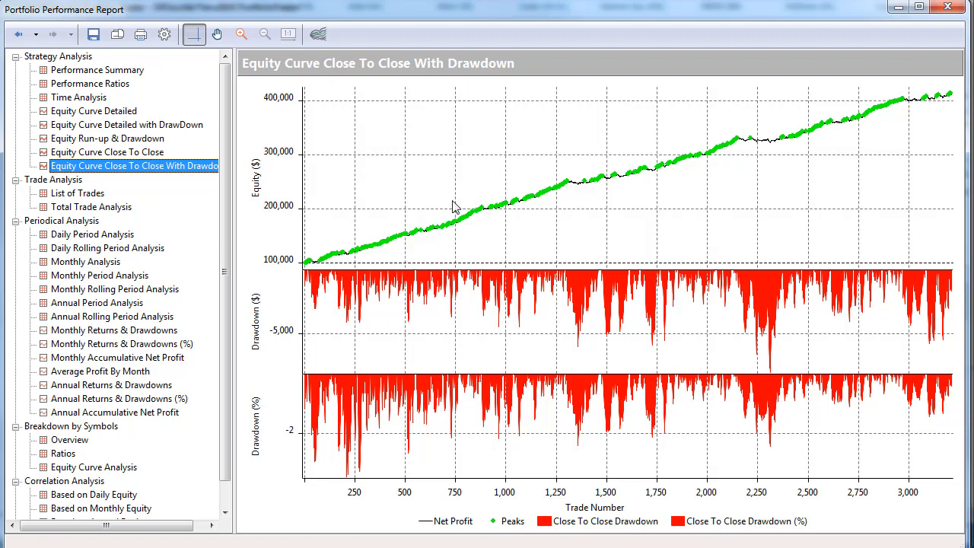
pyautogui.moveTo(417, 75)
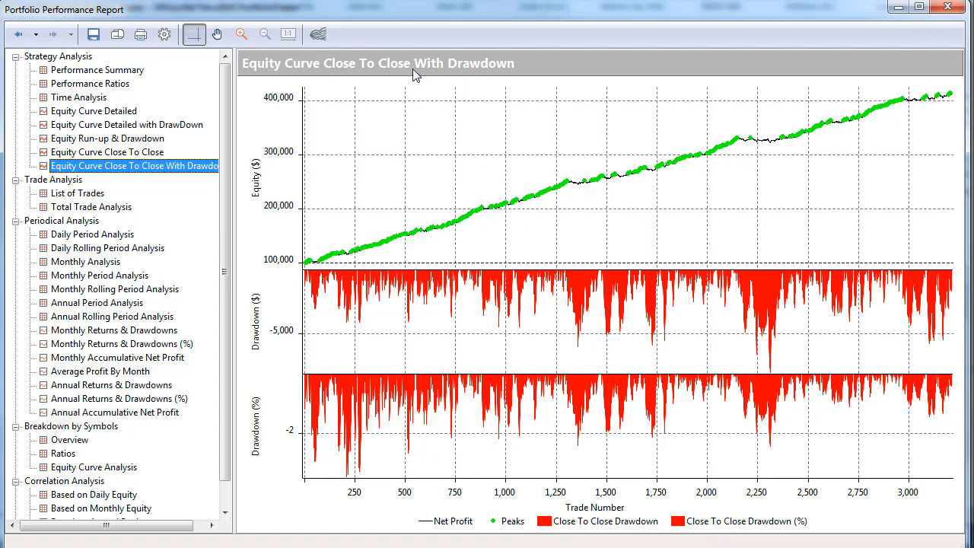
pyautogui.moveTo(91, 207)
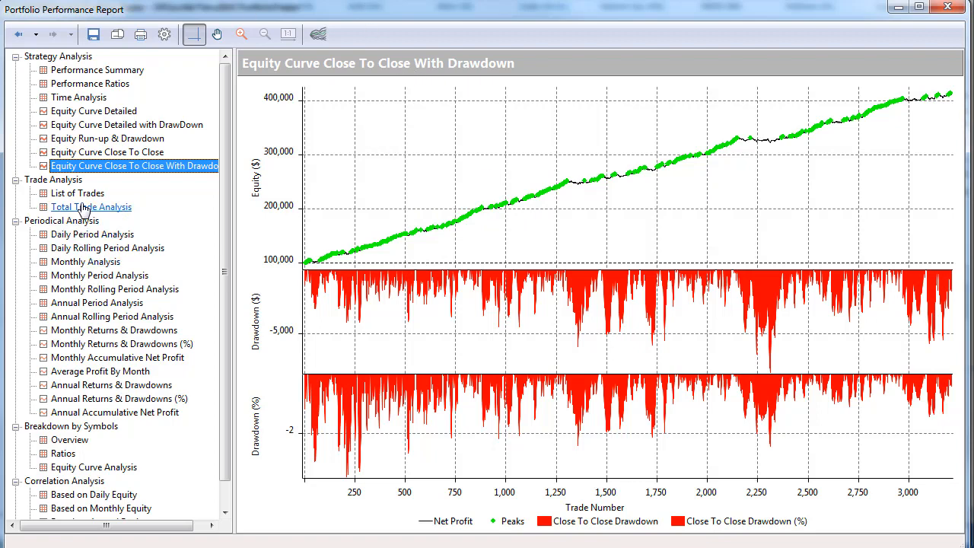
# View the Total Trade Analysis with trade counts, percent profitable and average trade by direction.
pyautogui.click(91, 207)
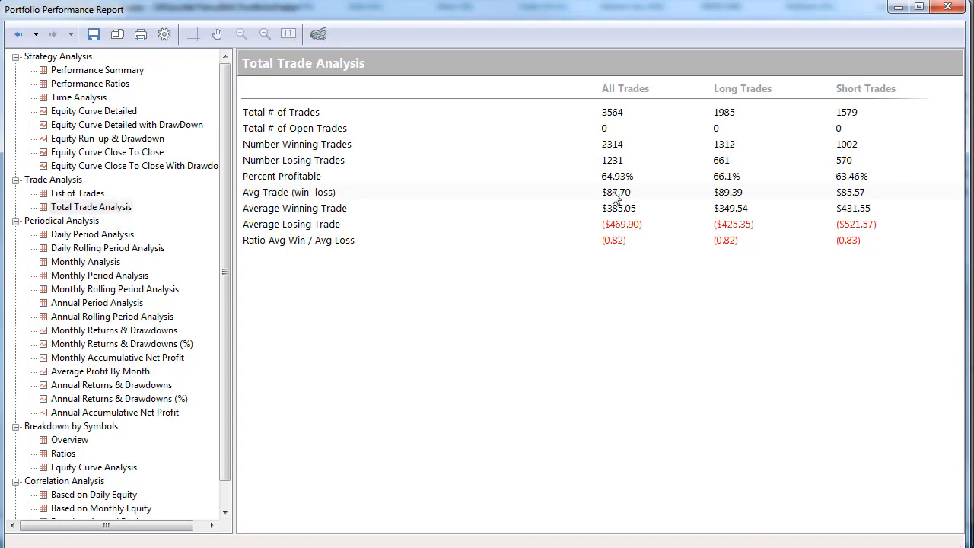
pyautogui.moveTo(744, 205)
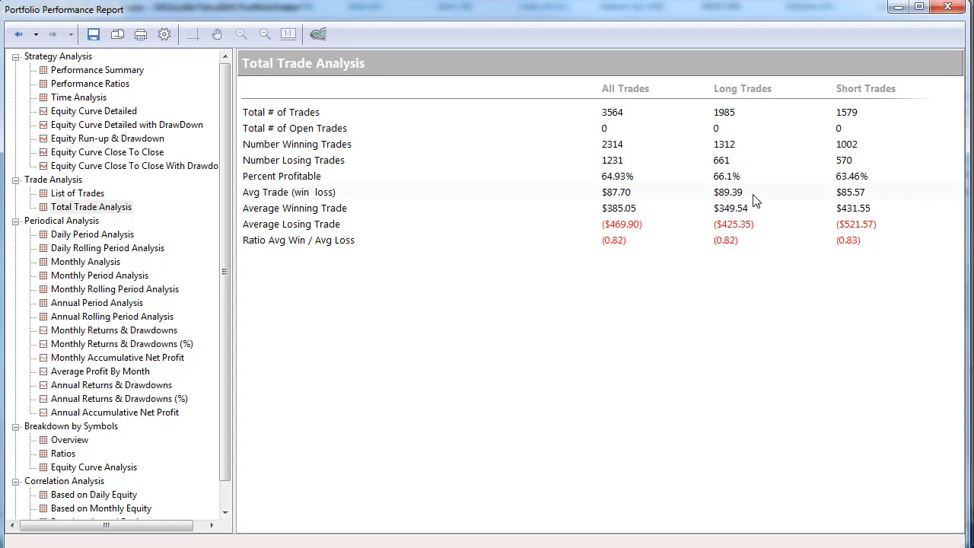
pyautogui.moveTo(825, 205)
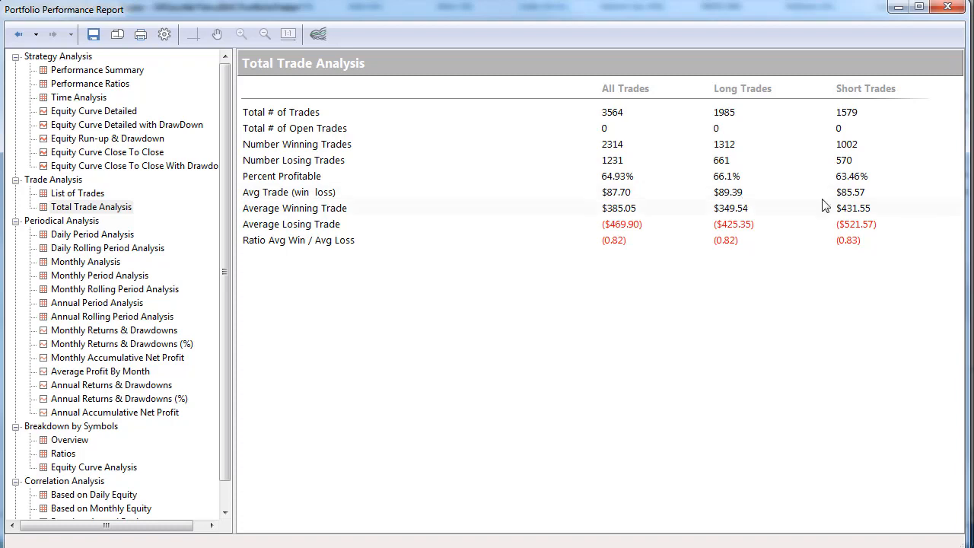
pyautogui.moveTo(794, 201)
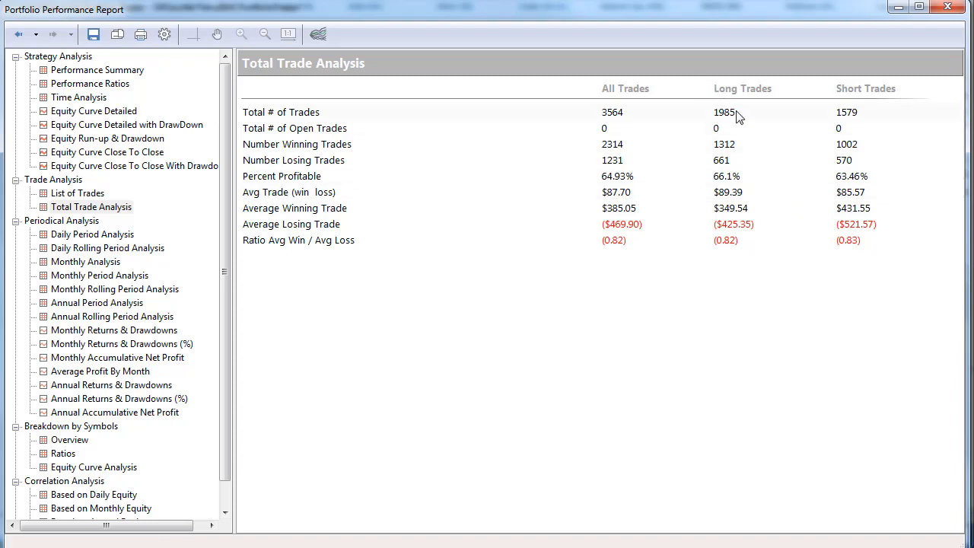
pyautogui.moveTo(861, 116)
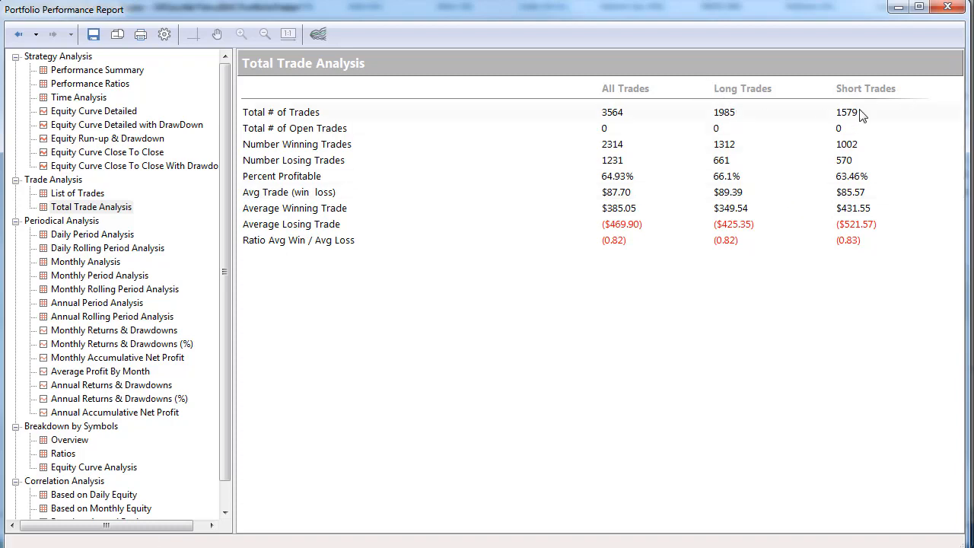
pyautogui.moveTo(864, 152)
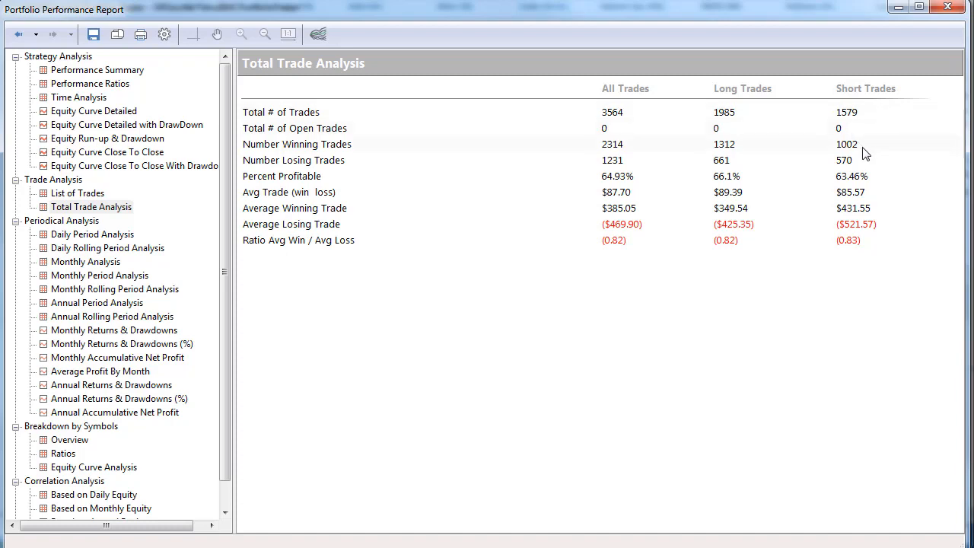
pyautogui.moveTo(727, 186)
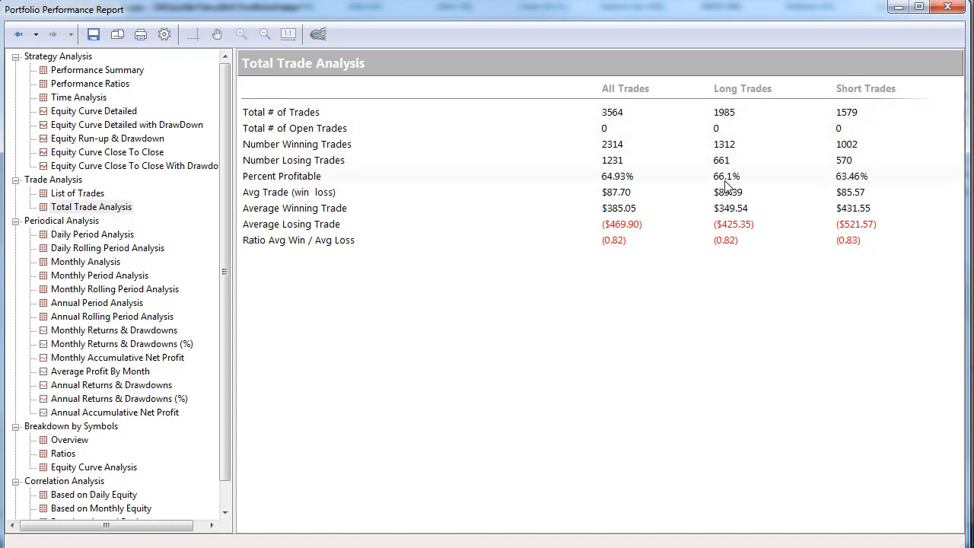
pyautogui.moveTo(746, 182)
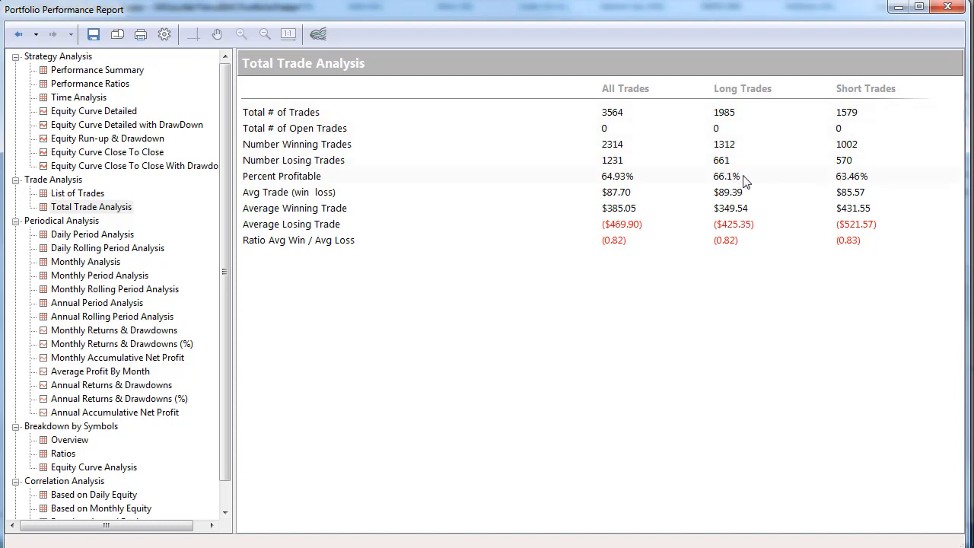
pyautogui.moveTo(718, 140)
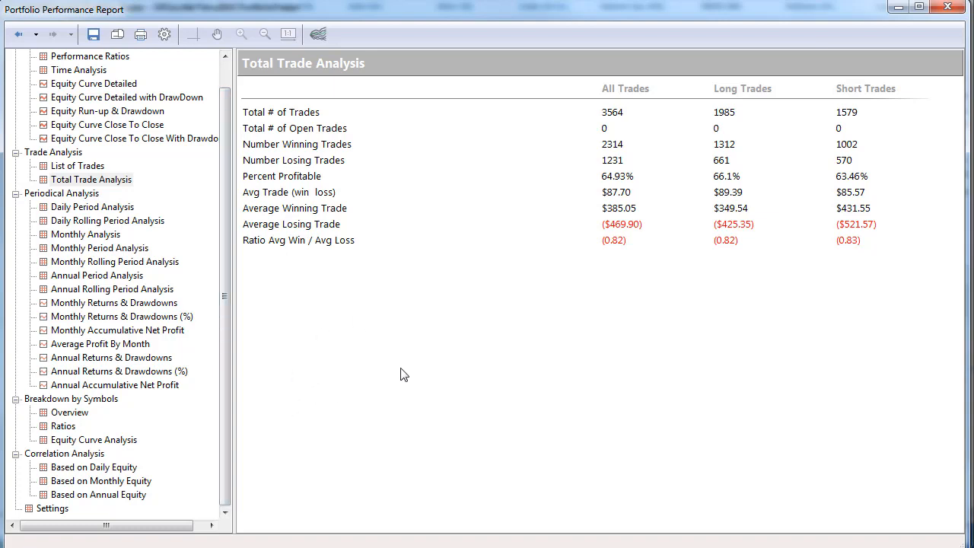
# View the Annual Period Analysis table of yearly profit, profit factor and trades for 2007–2018.
pyautogui.click(97, 274)
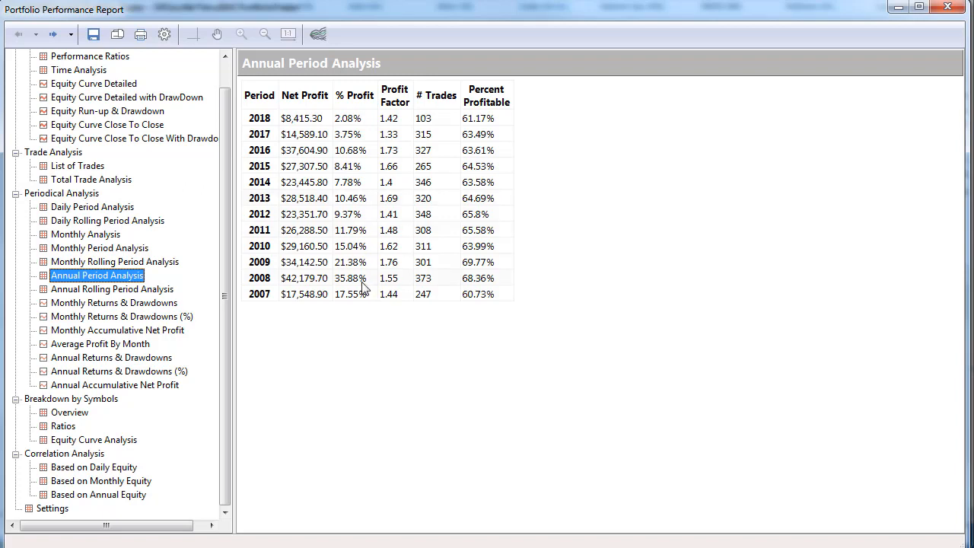
pyautogui.moveTo(318, 303)
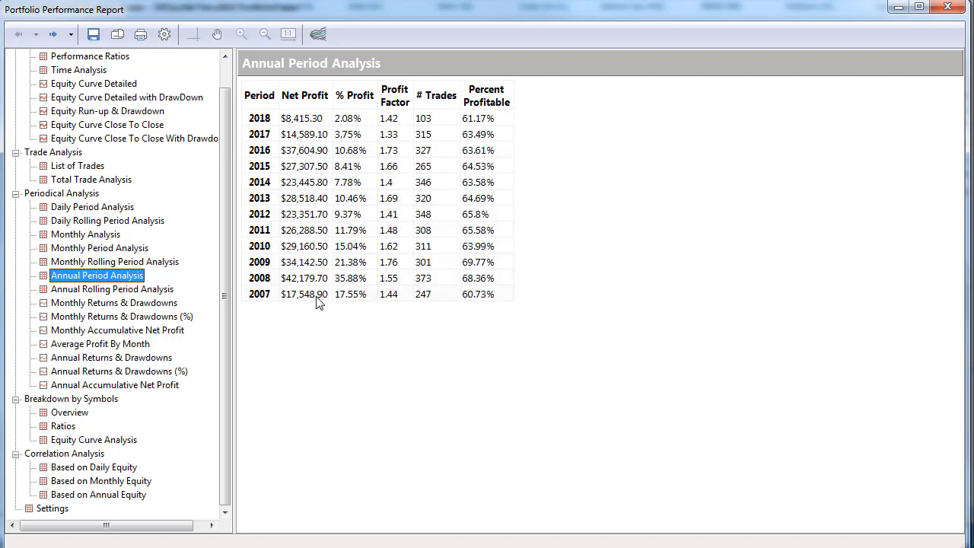
pyautogui.moveTo(308, 298)
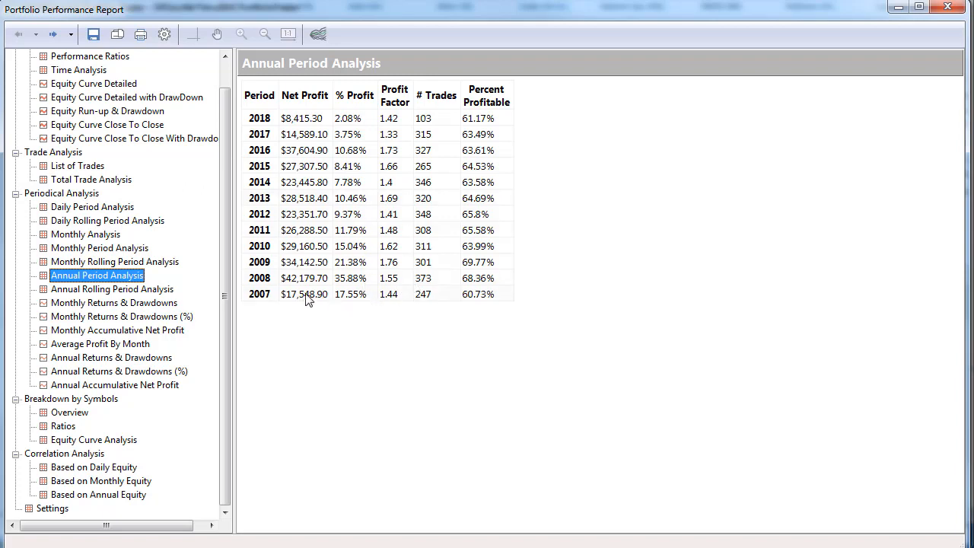
pyautogui.moveTo(303, 298)
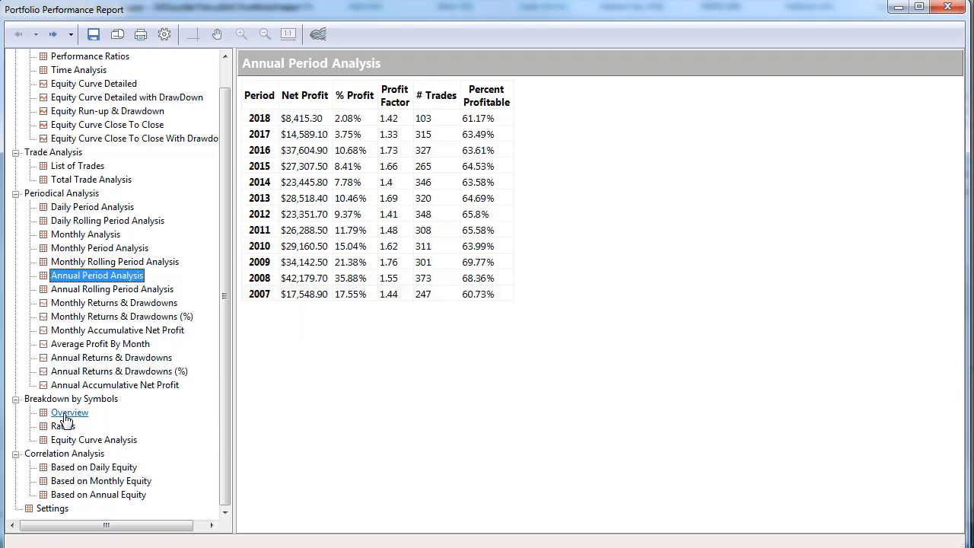
# View the Breakdown by Symbols Overview with each market's dates, net profit and trade count.
pyautogui.click(70, 411)
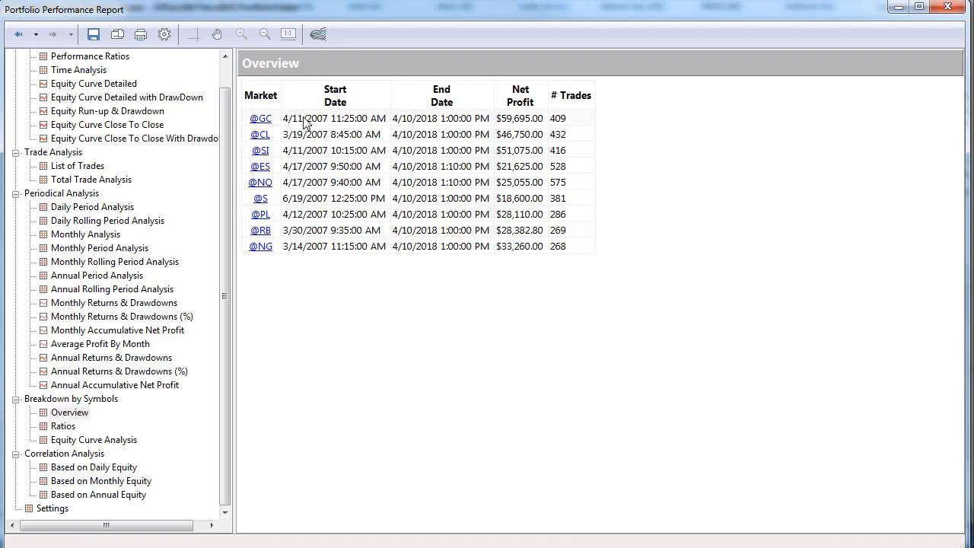
pyautogui.moveTo(530, 123)
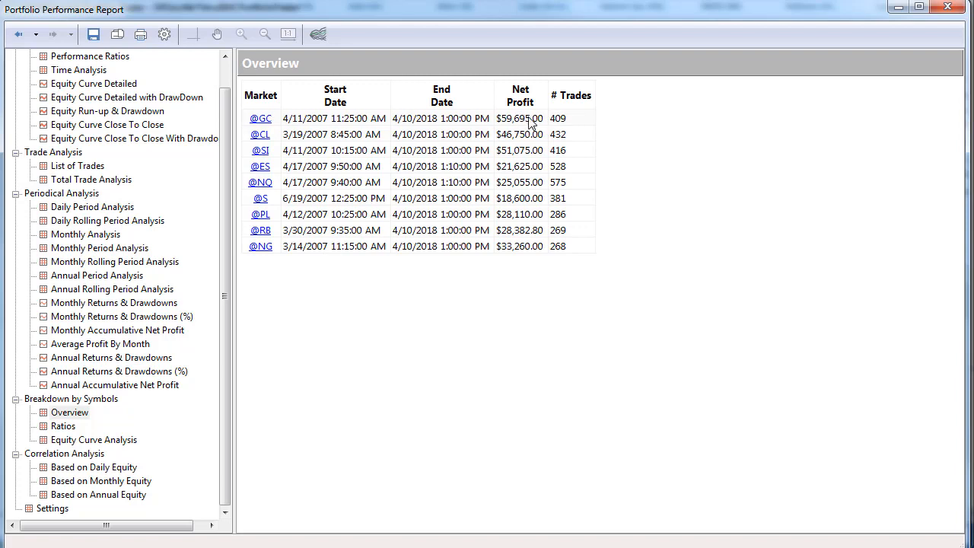
pyautogui.moveTo(485, 196)
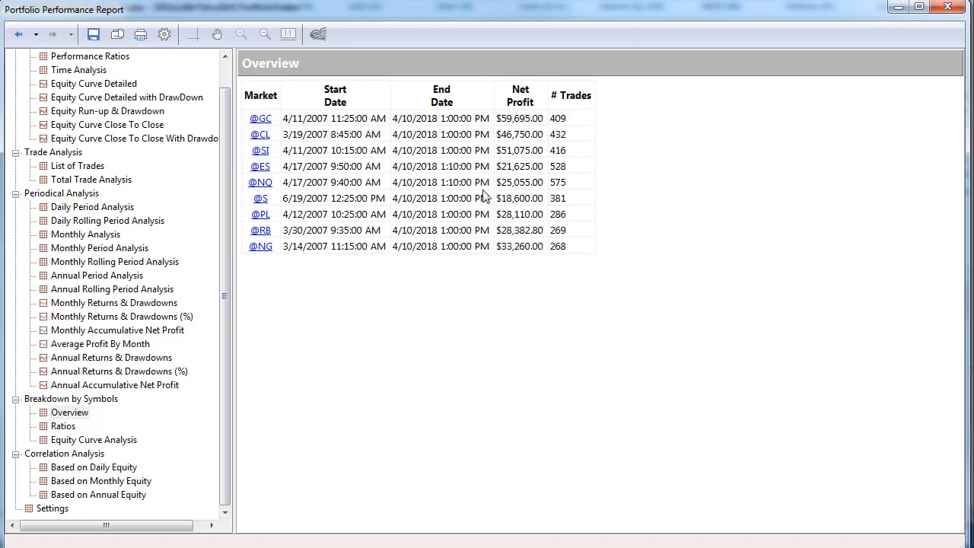
pyautogui.moveTo(687, 122)
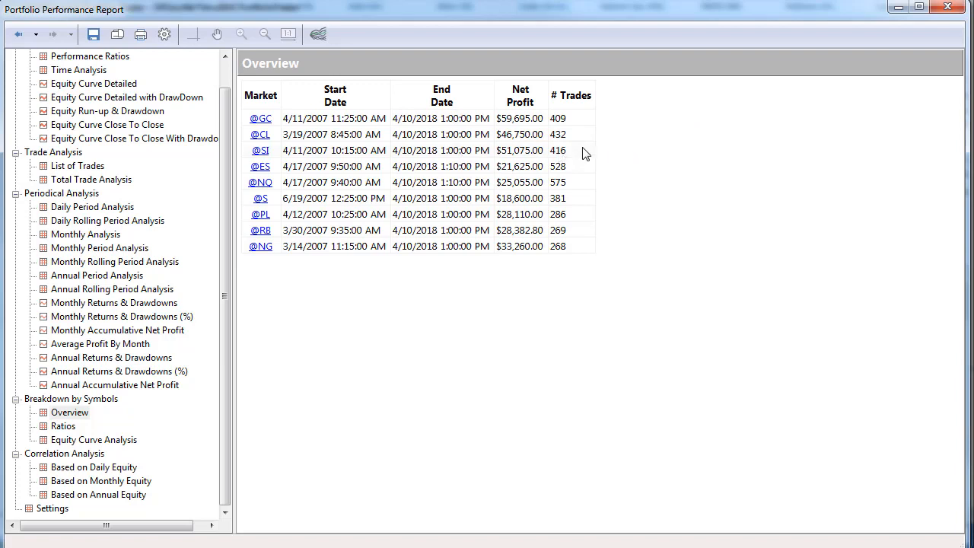
pyautogui.moveTo(683, 314)
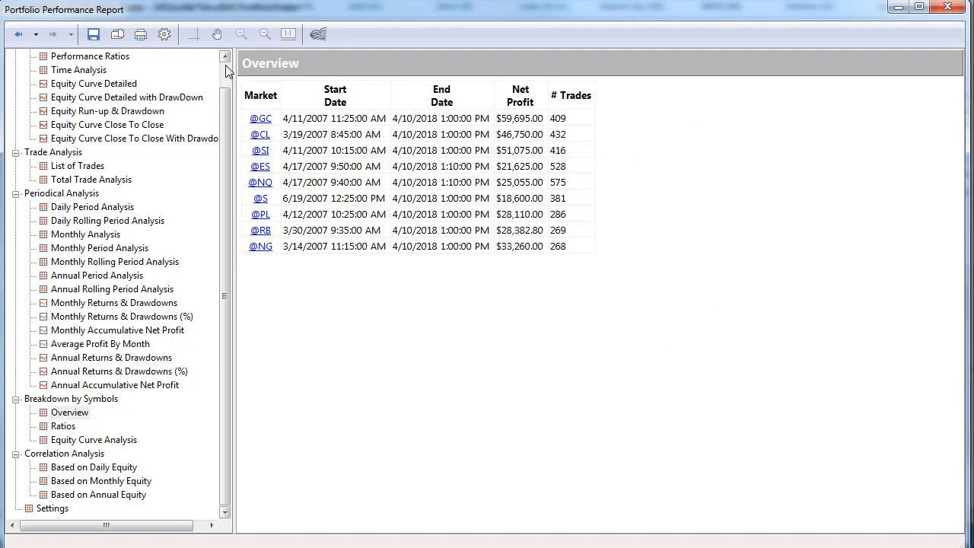
pyautogui.click(97, 70)
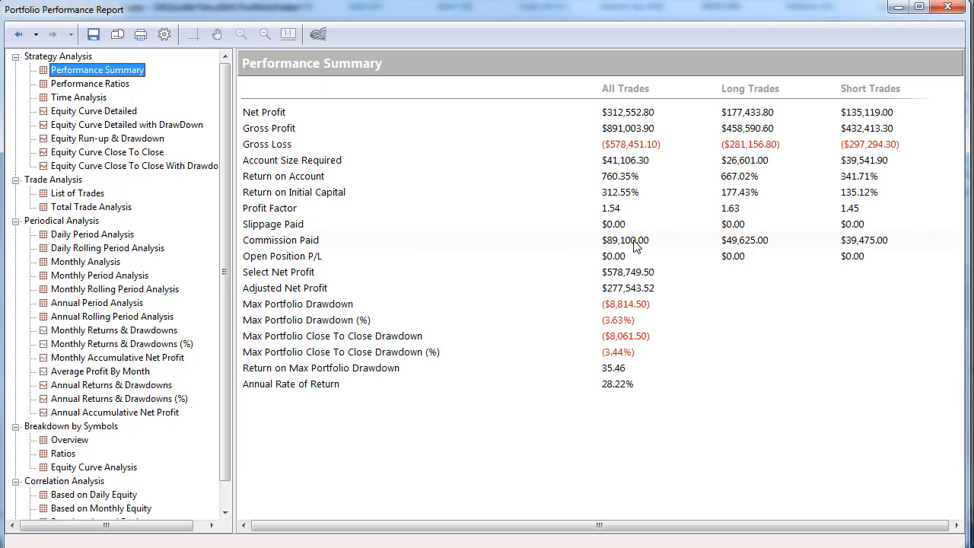
pyautogui.moveTo(624, 228)
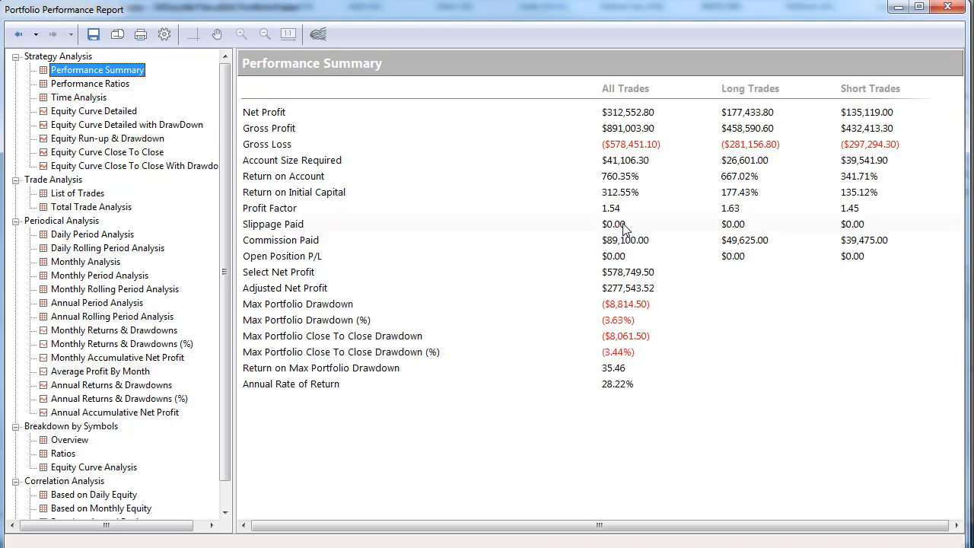
pyautogui.moveTo(633, 244)
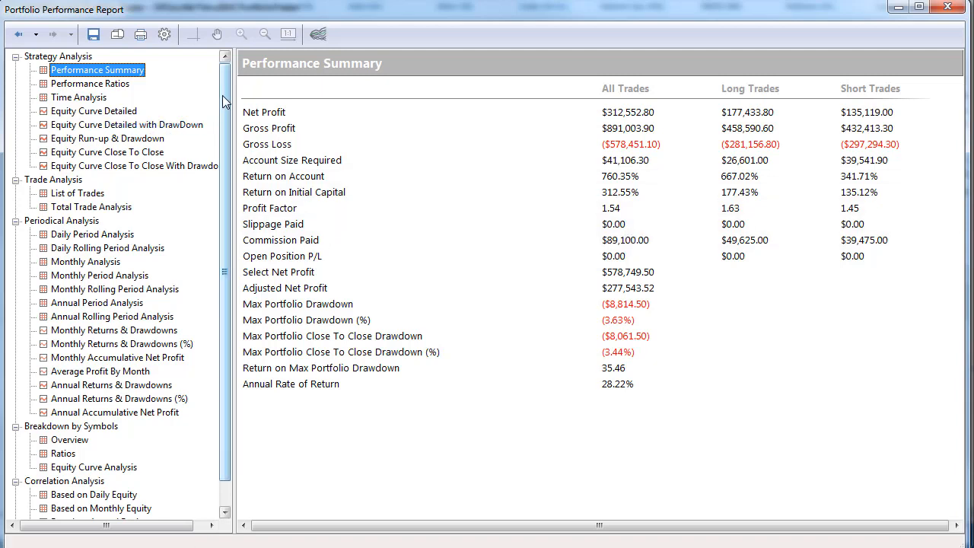
pyautogui.scroll(-3)
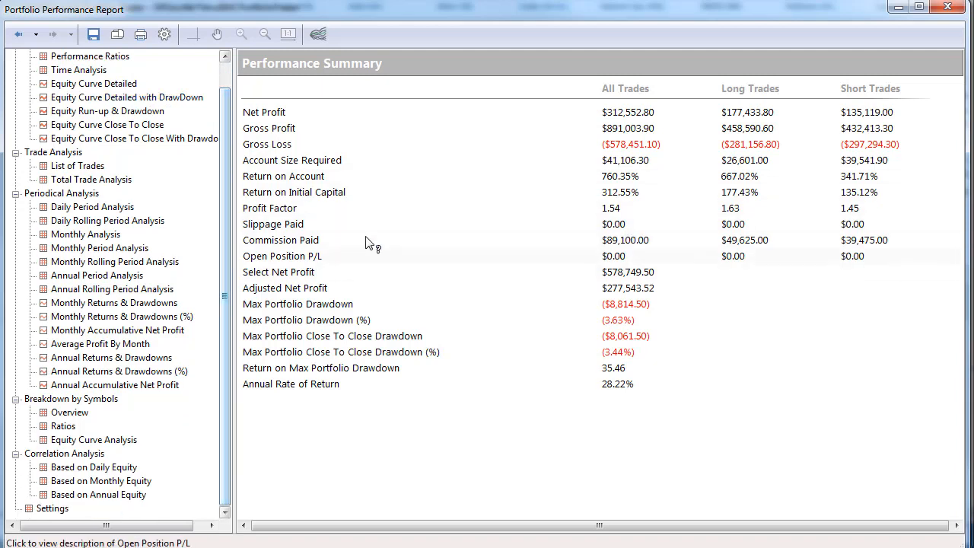
pyautogui.moveTo(114, 303)
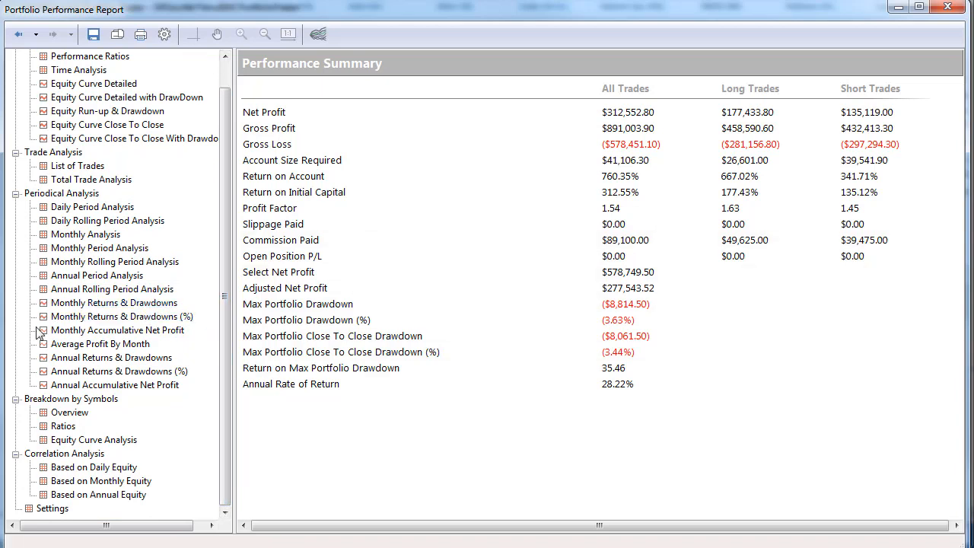
# Return to the Annual Period Analysis yearly results for 2007–2018.
pyautogui.click(98, 274)
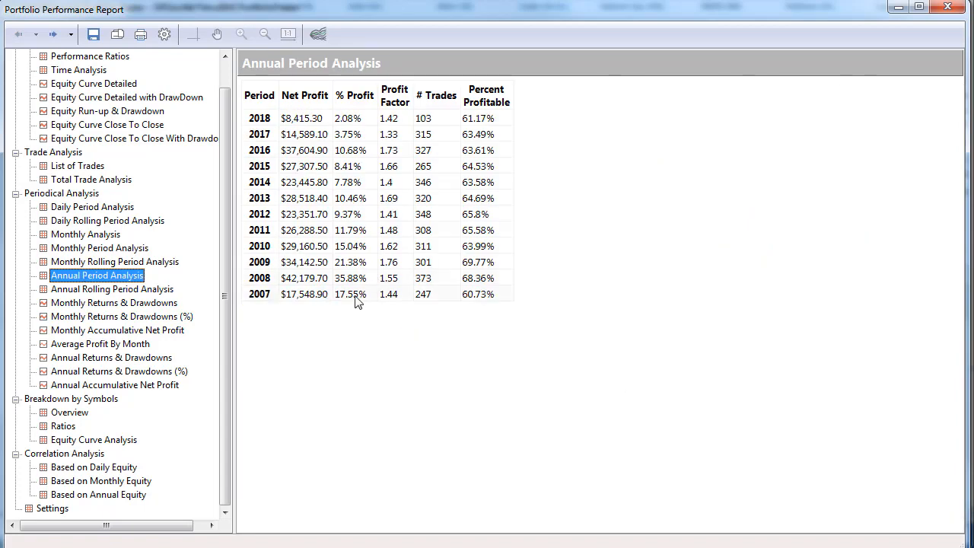
pyautogui.moveTo(316, 292)
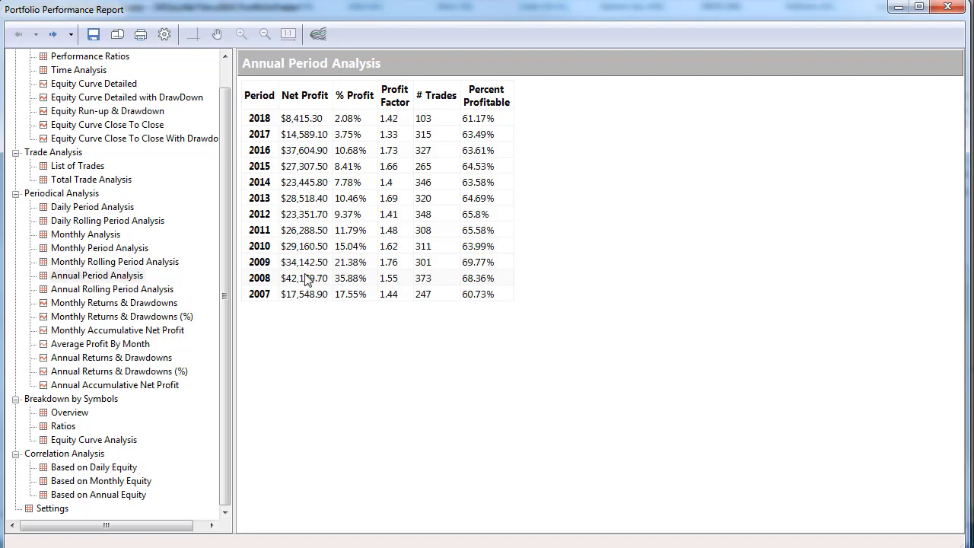
pyautogui.moveTo(307, 286)
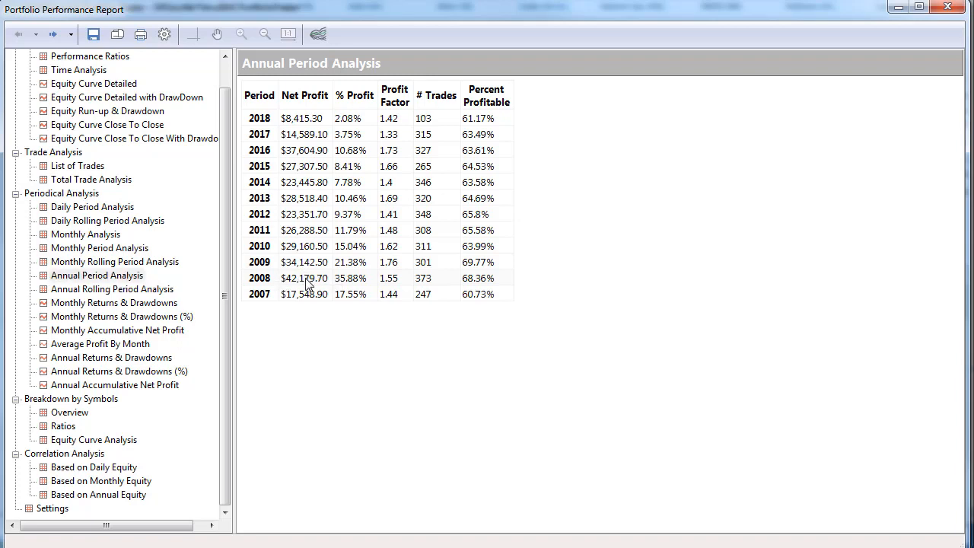
pyautogui.moveTo(295, 271)
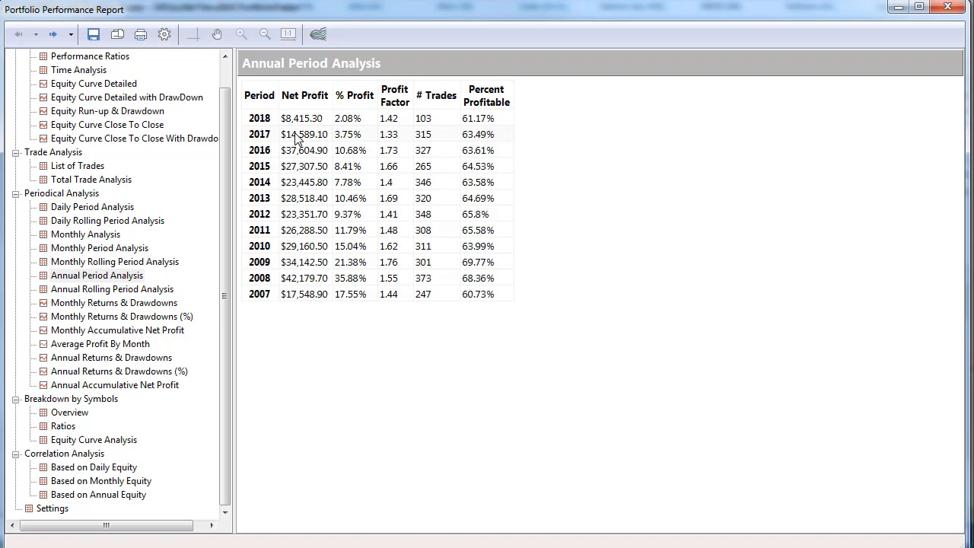
pyautogui.moveTo(310, 140)
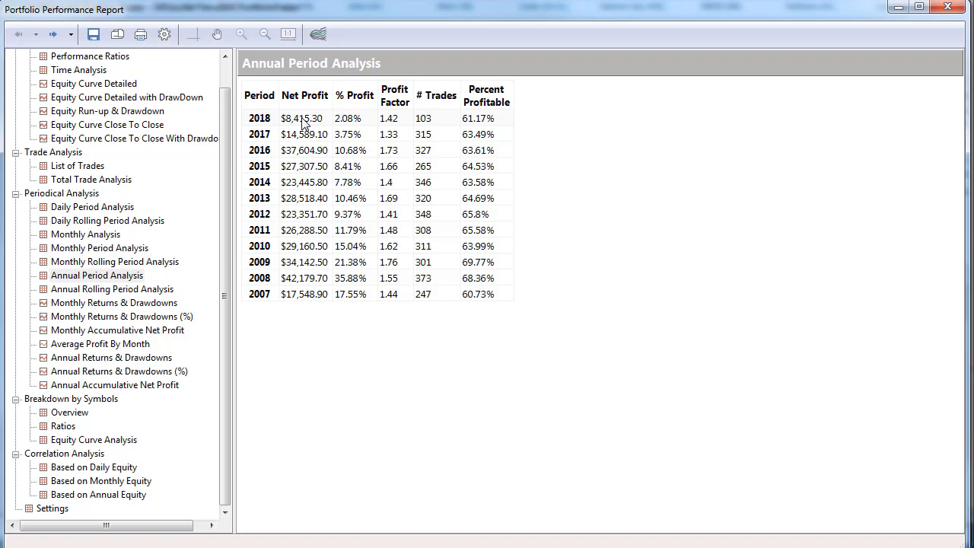
pyautogui.moveTo(265, 121)
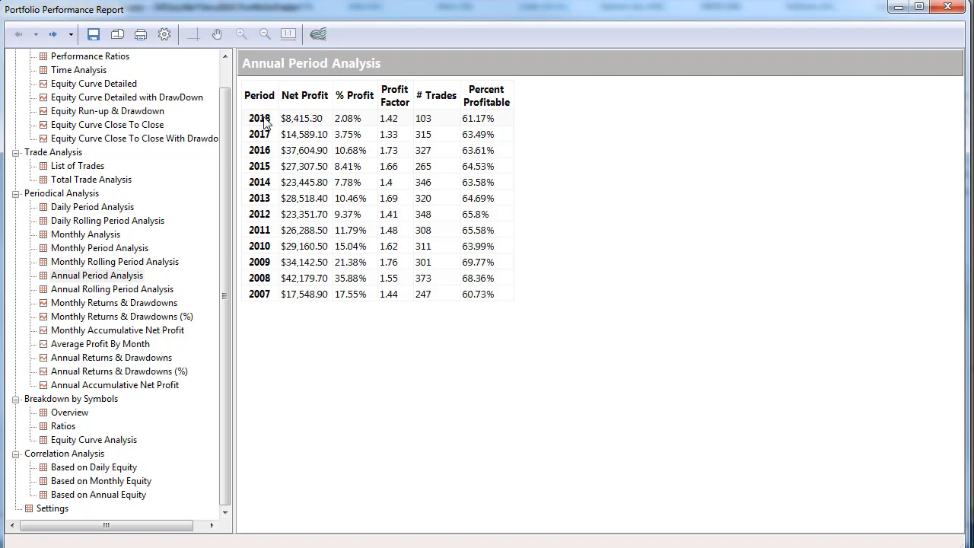
pyautogui.moveTo(307, 119)
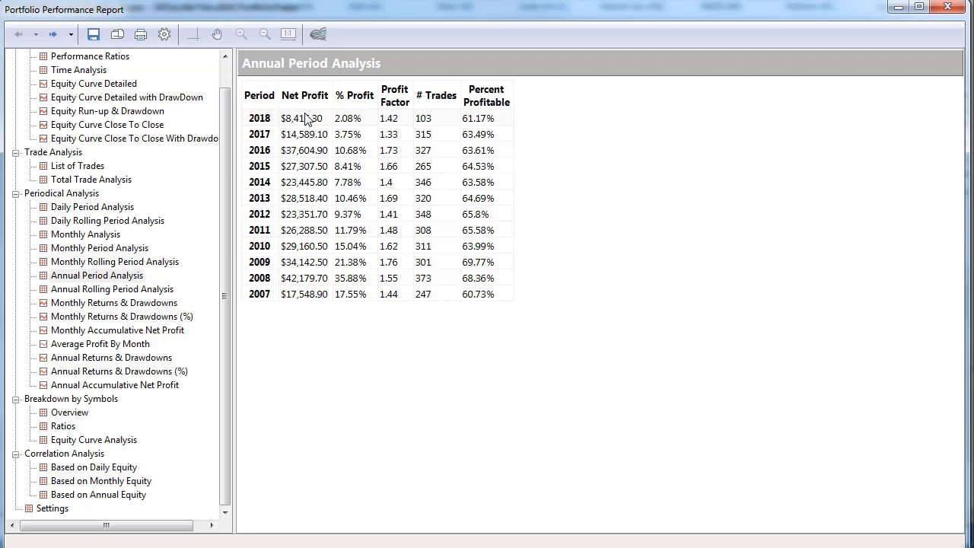
pyautogui.moveTo(306, 122)
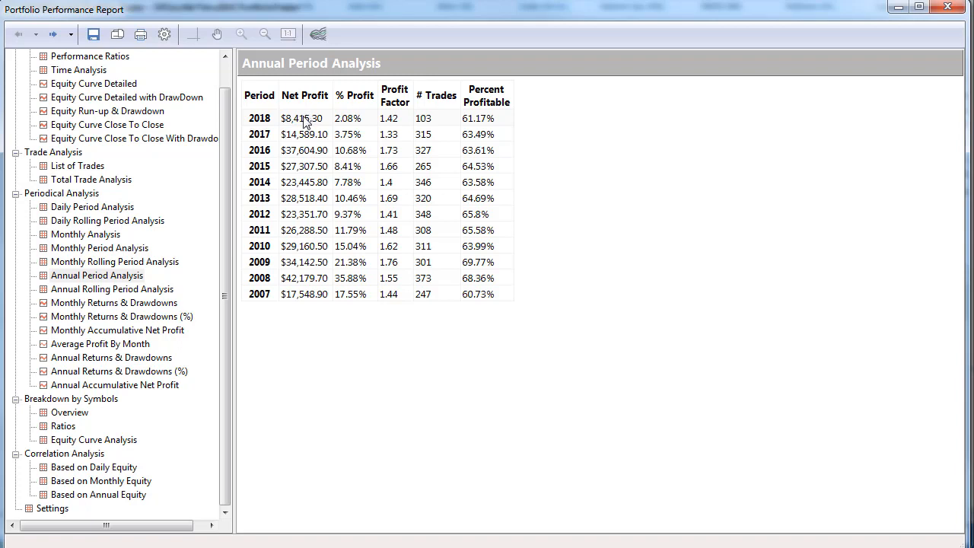
pyautogui.moveTo(292, 151)
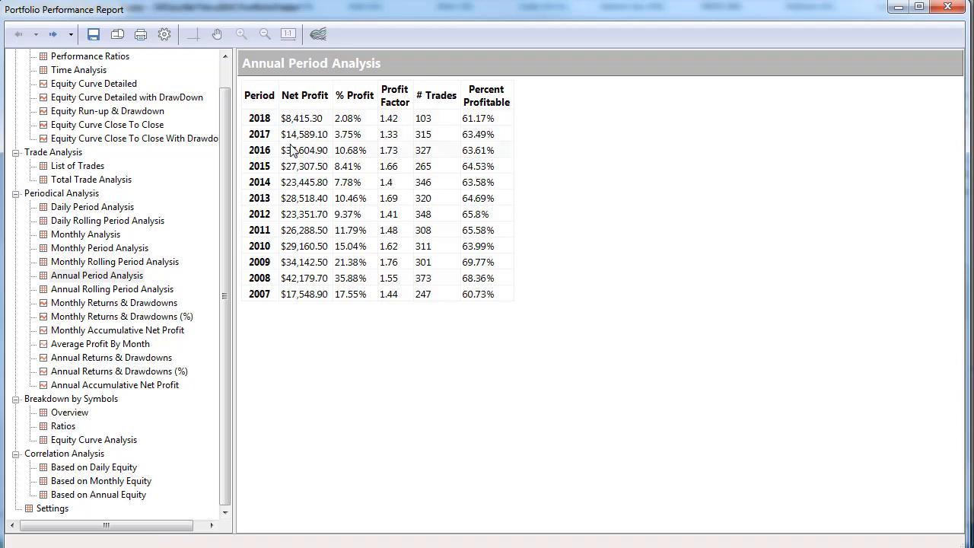
pyautogui.moveTo(307, 175)
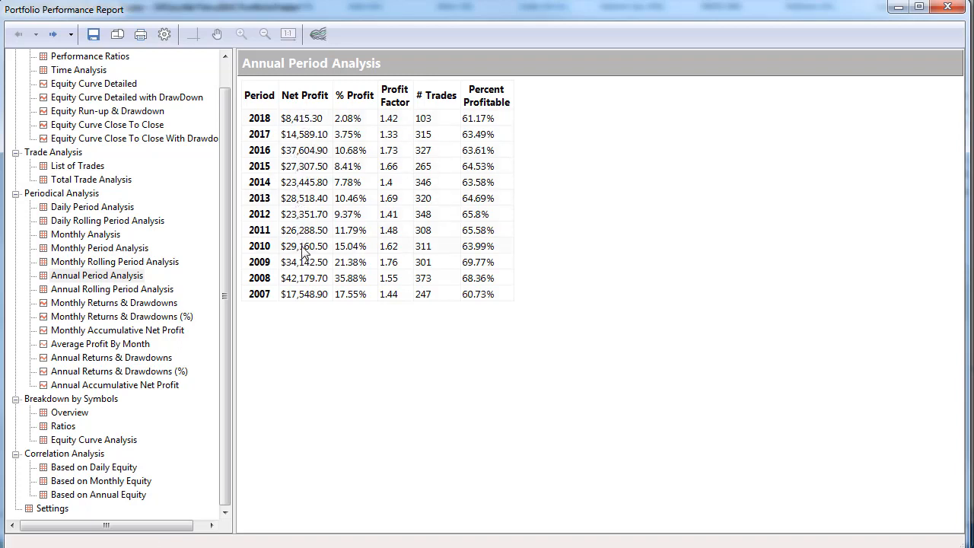
pyautogui.moveTo(313, 150)
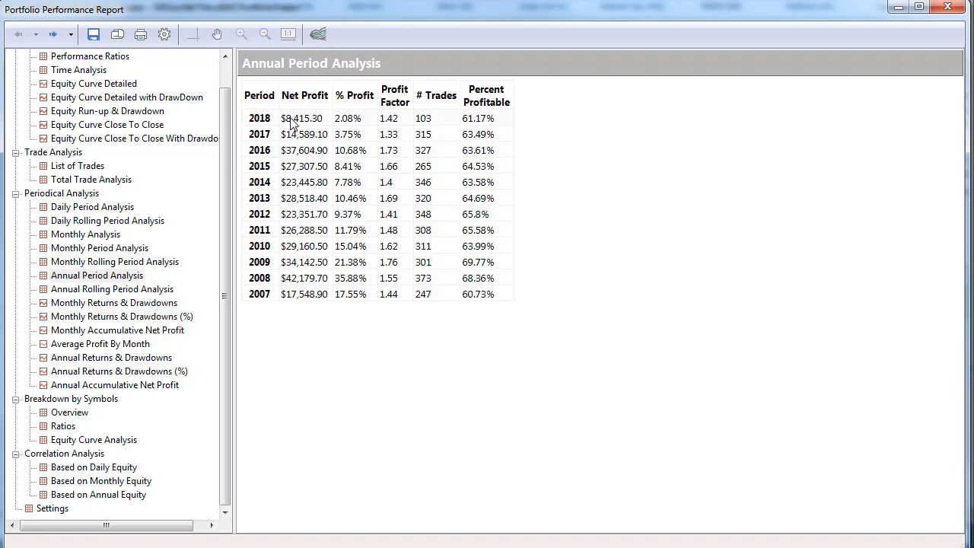
pyautogui.moveTo(438, 122)
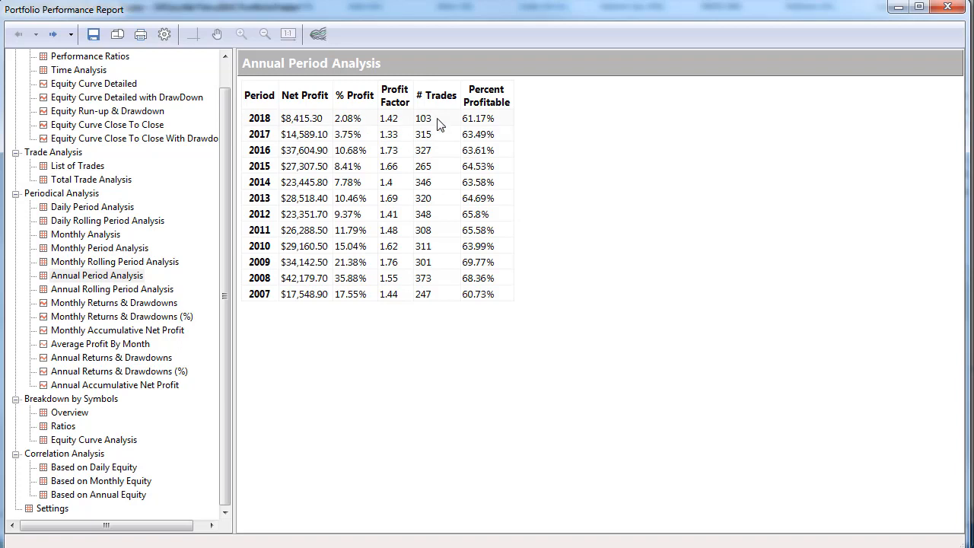
pyautogui.moveTo(240, 403)
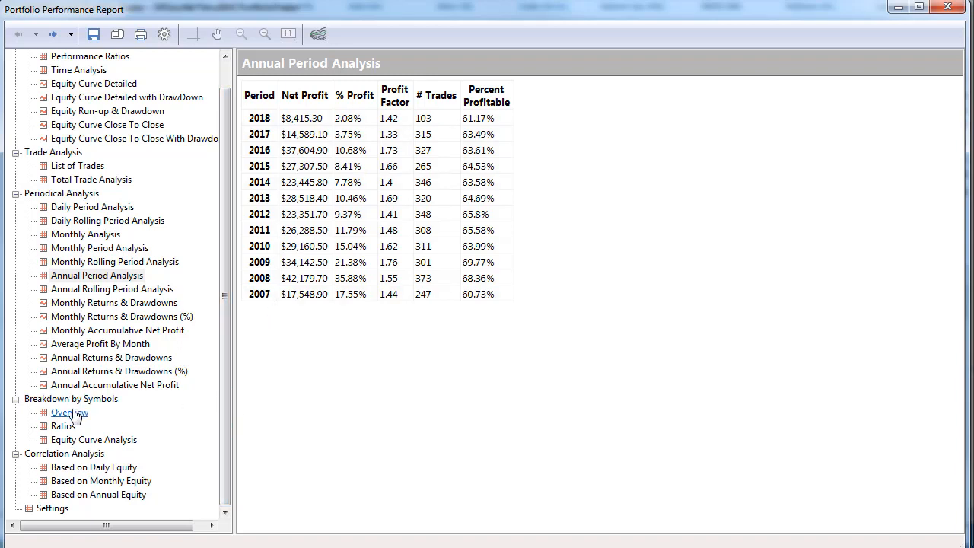
# Return to the per-symbol Overview for the nine futures markets.
pyautogui.click(70, 411)
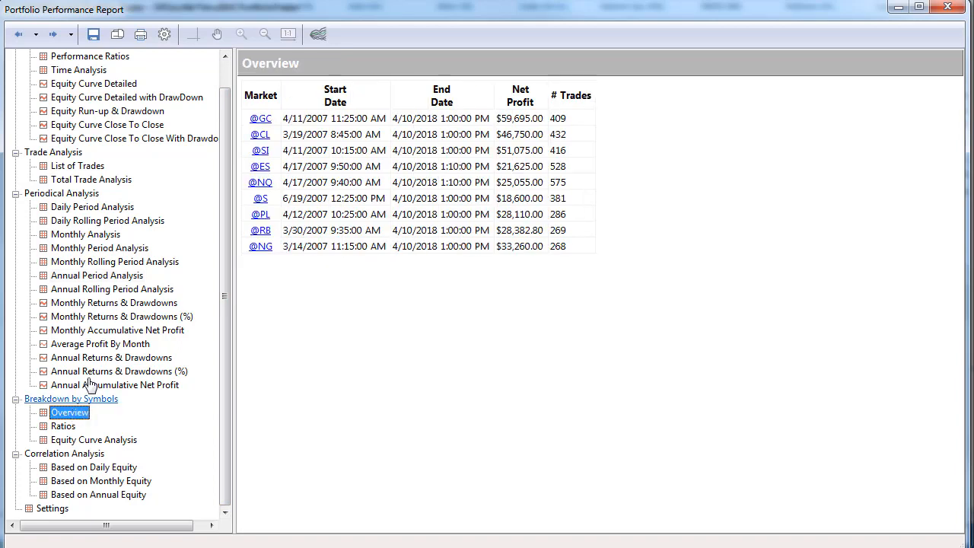
pyautogui.moveTo(297, 310)
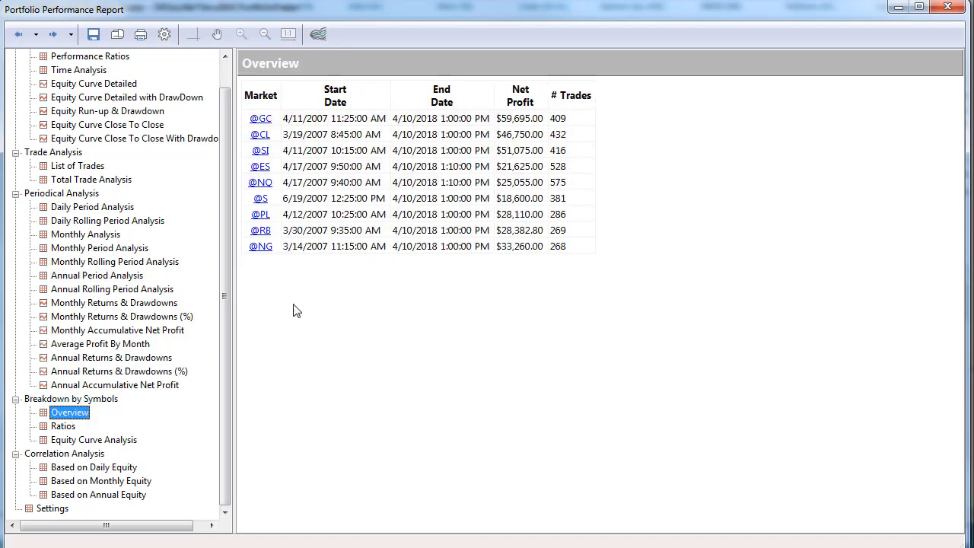
pyautogui.moveTo(89, 487)
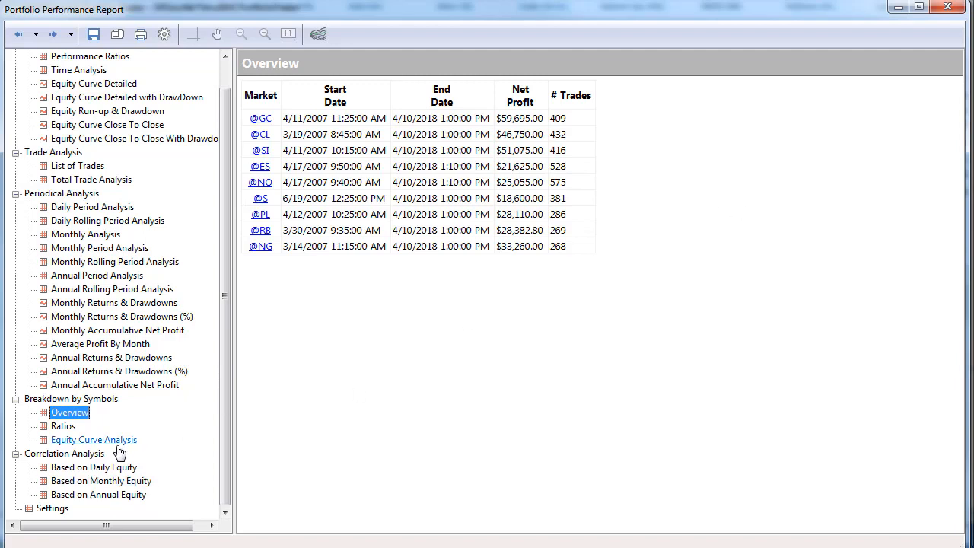
# View the market correlation matrices based on daily, monthly and then annual equity.
pyautogui.click(94, 466)
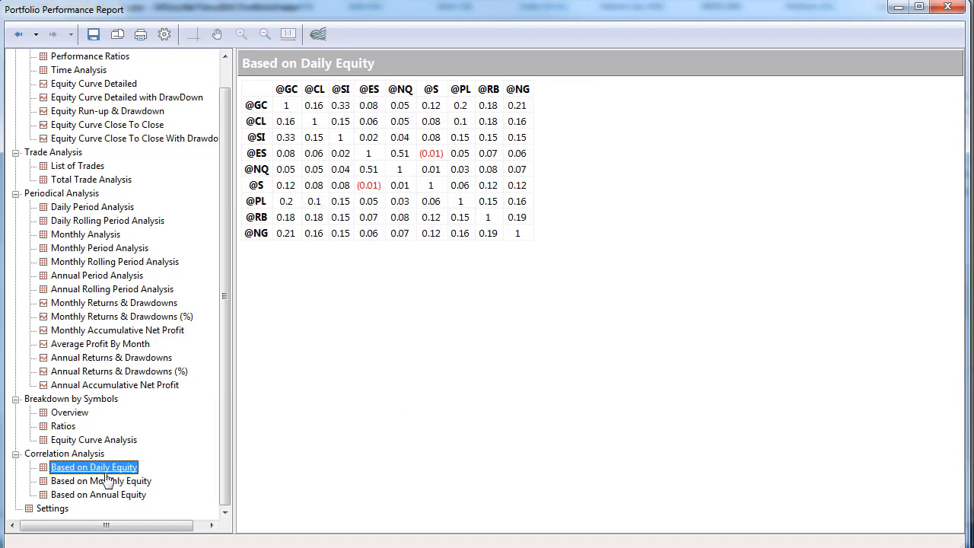
pyautogui.click(101, 481)
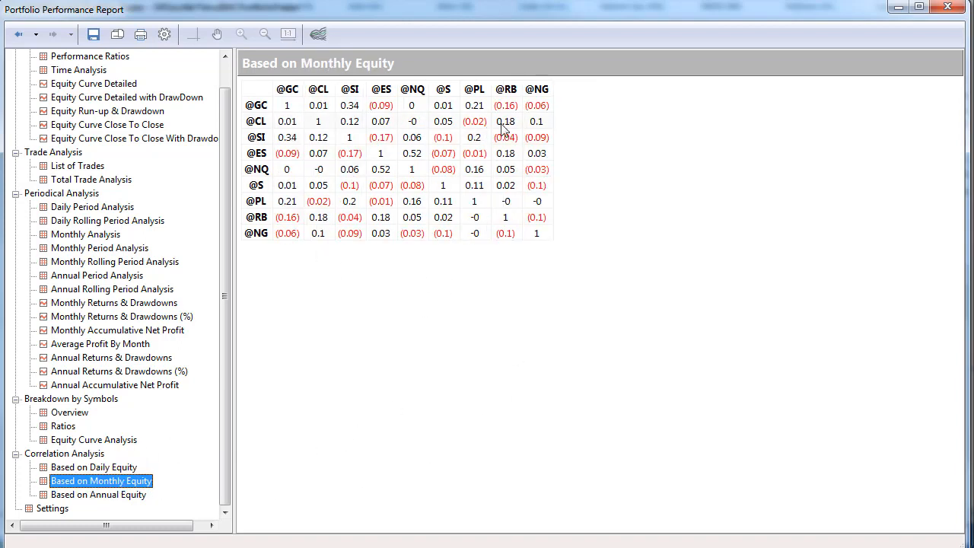
pyautogui.click(99, 495)
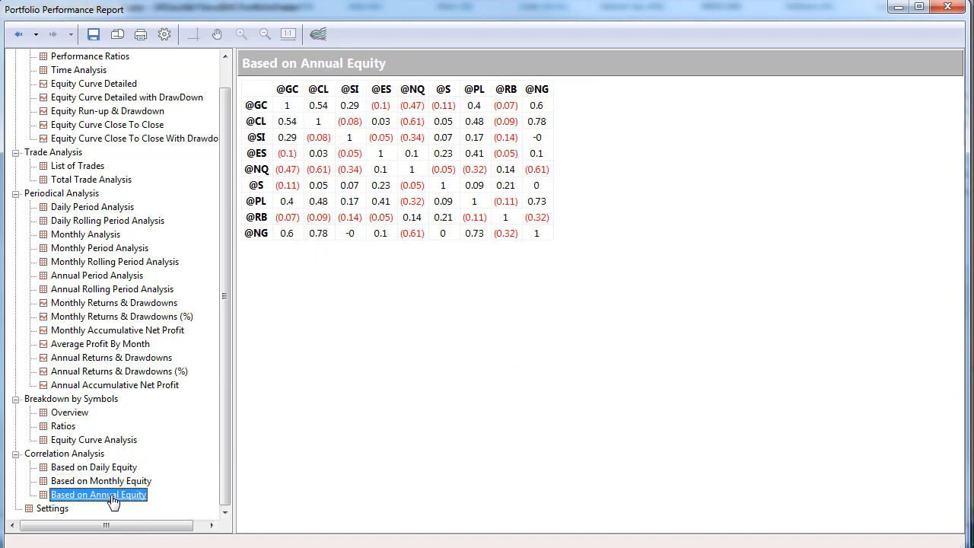
pyautogui.moveTo(99, 248)
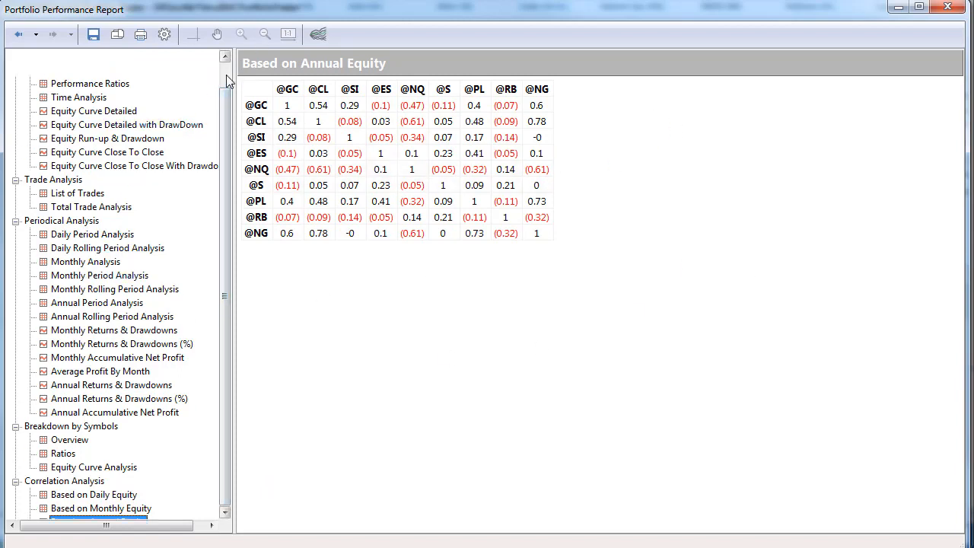
# Revisit the drawdown equity curve and Total Trade Analysis, then return to the Performance Summary.
pyautogui.click(134, 166)
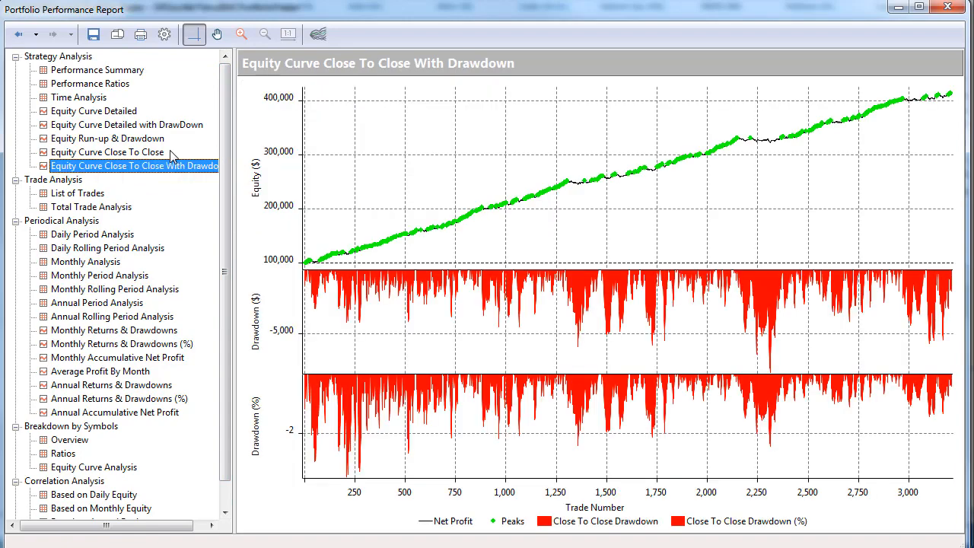
pyautogui.moveTo(92, 207)
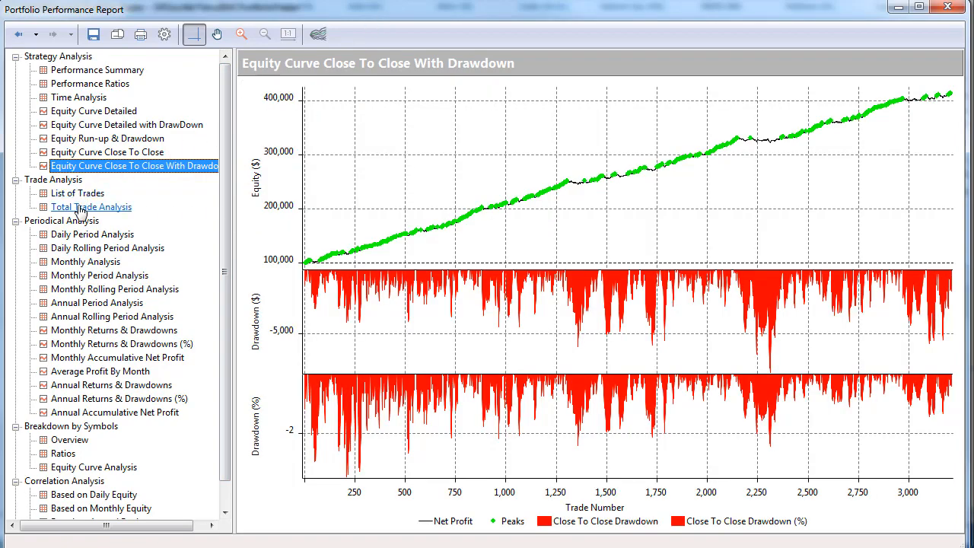
pyautogui.click(91, 207)
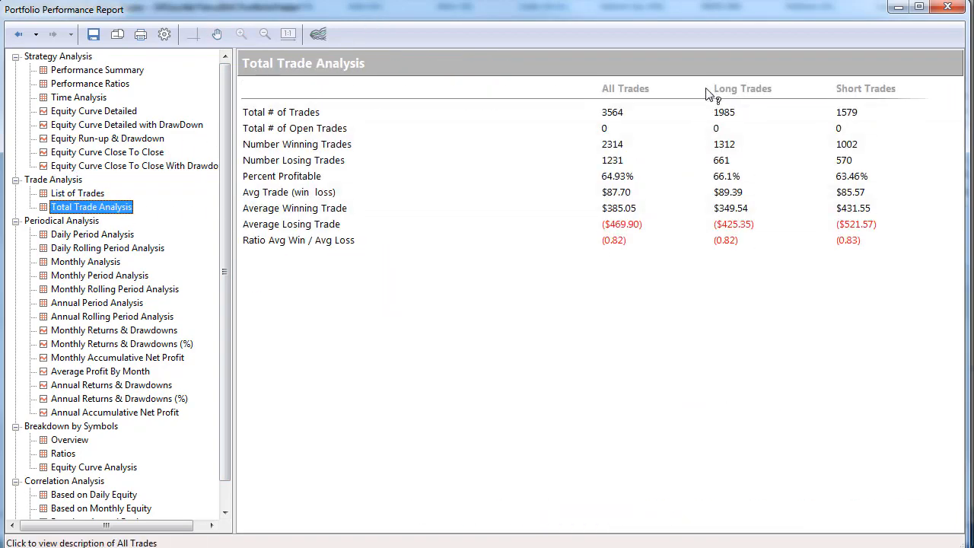
pyautogui.click(97, 70)
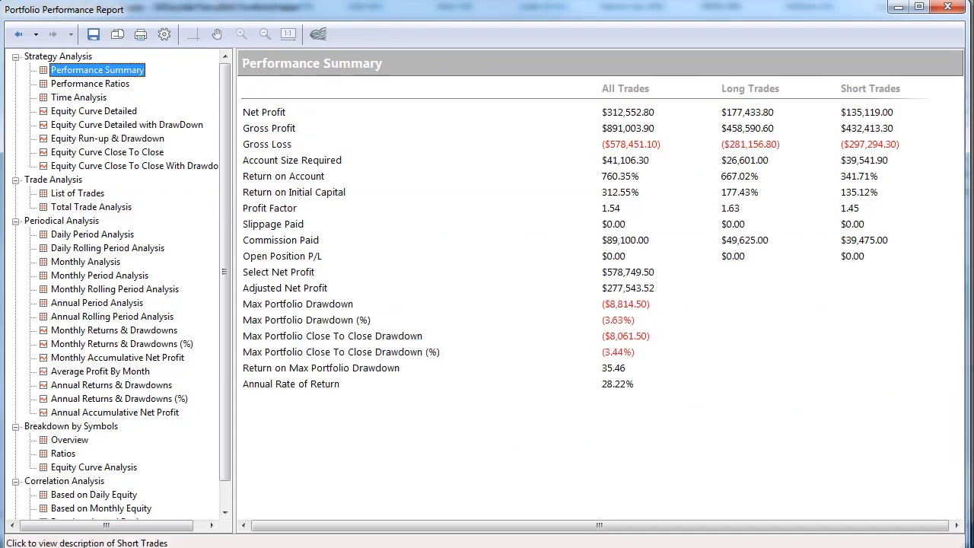
pyautogui.moveTo(563, 17)
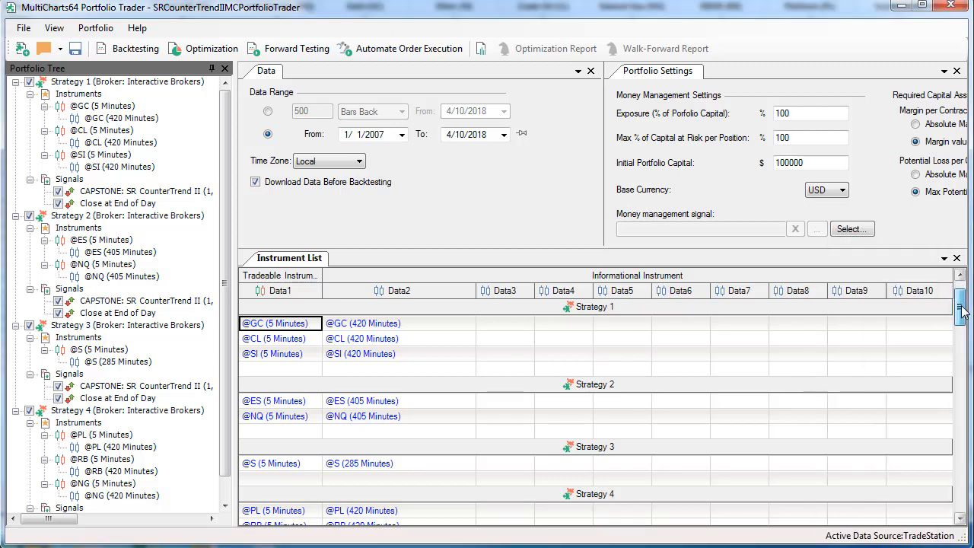
pyautogui.scroll(-3)
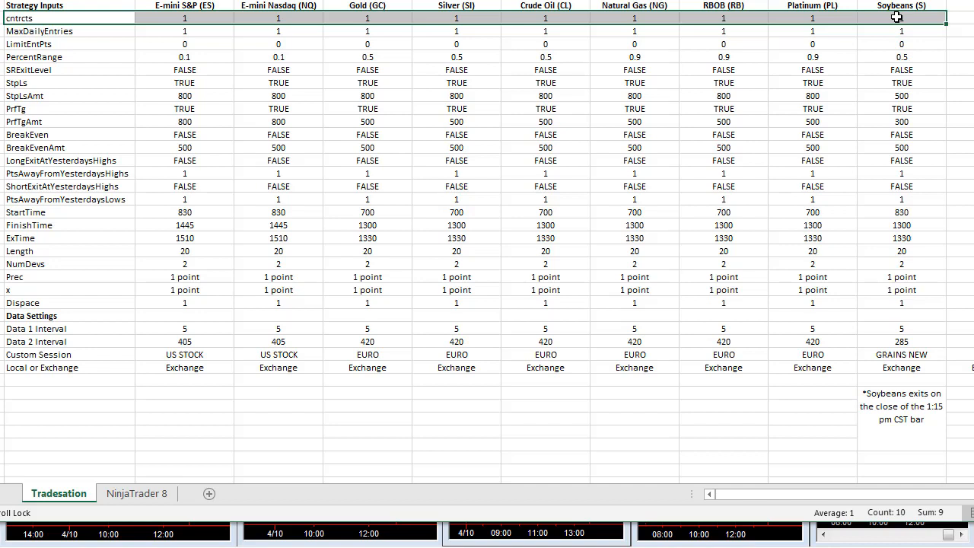
pyautogui.moveTo(900, 17); pyautogui.dragTo(900, 58)
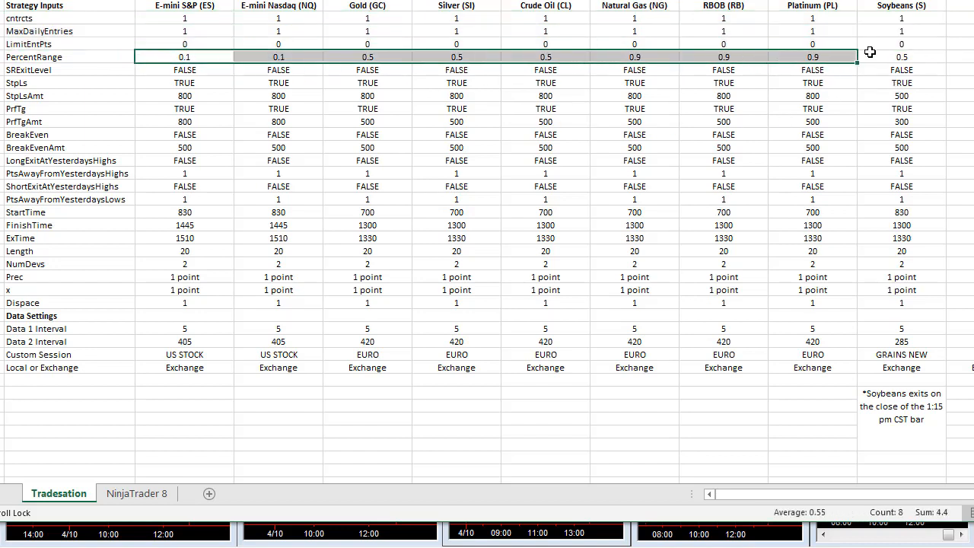
pyautogui.click(901, 58)
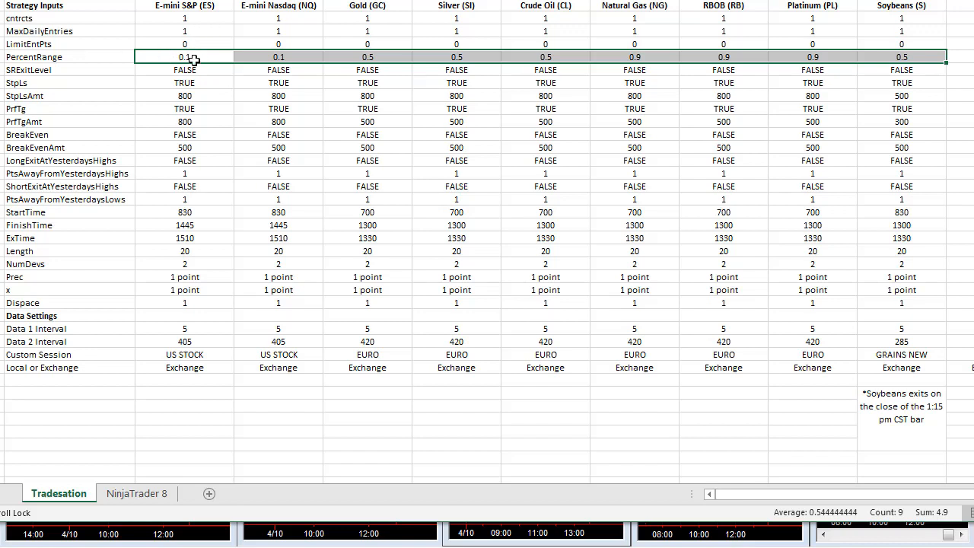
pyautogui.click(277, 57)
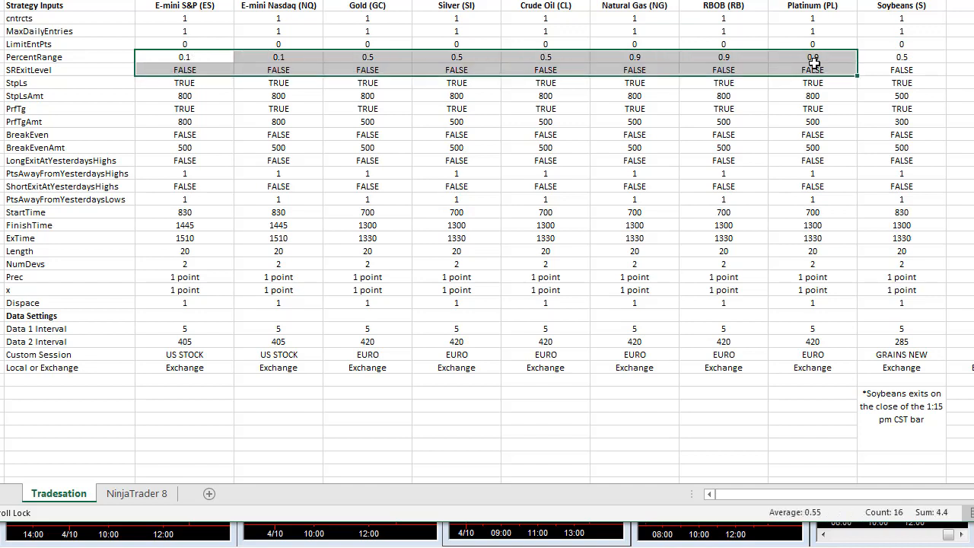
pyautogui.click(901, 56)
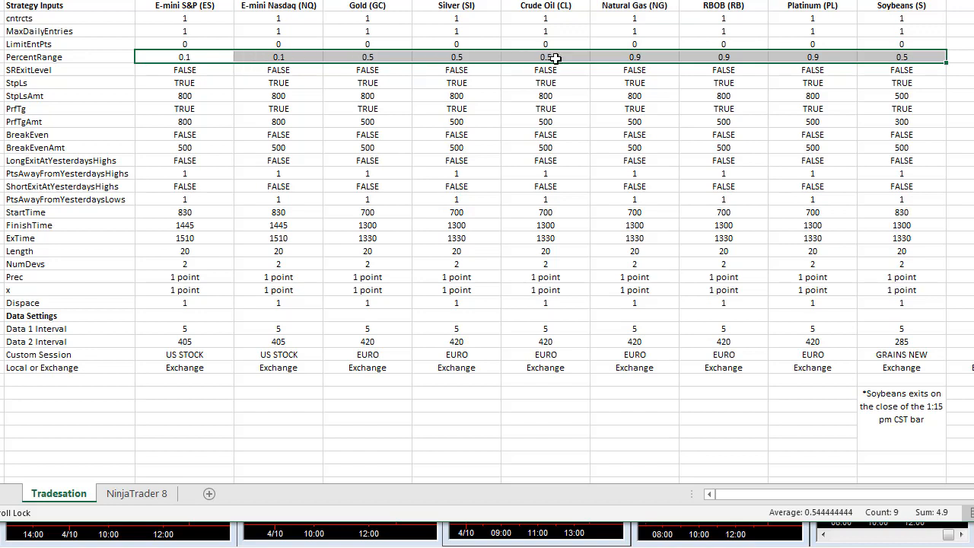
pyautogui.moveTo(755, 56)
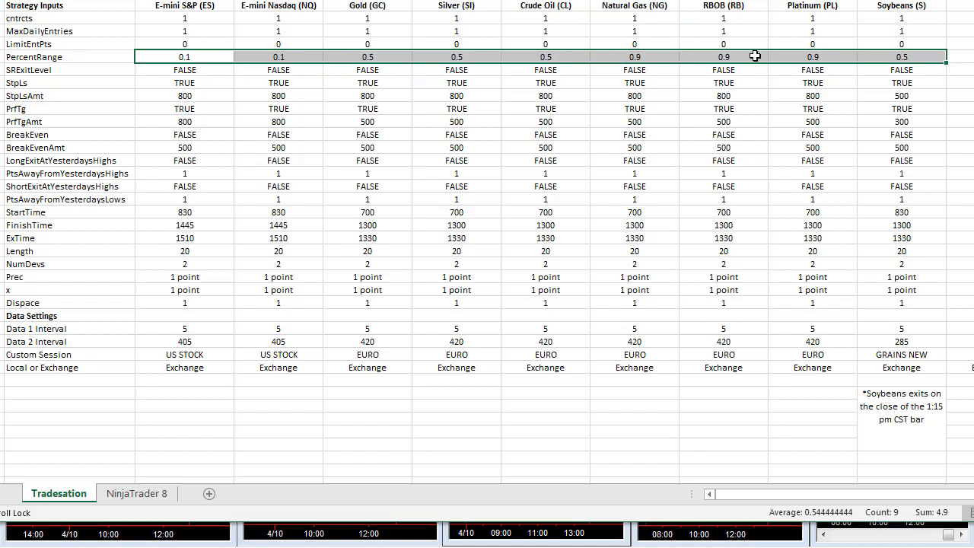
pyautogui.moveTo(651, 56)
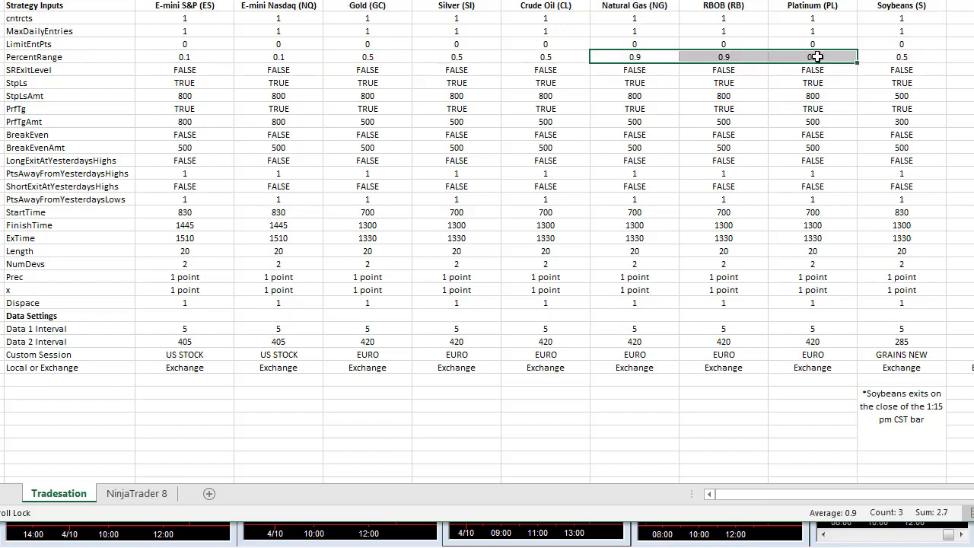
pyautogui.click(366, 56)
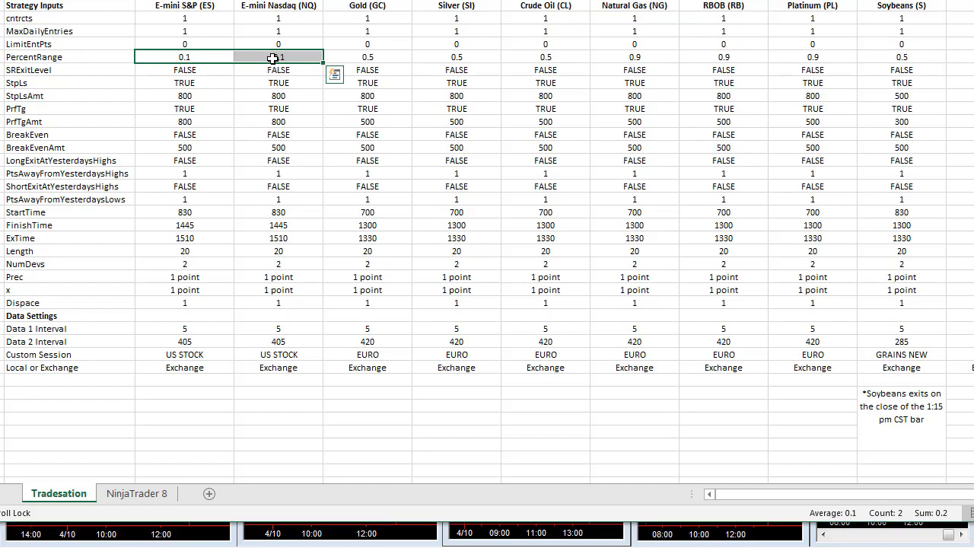
pyautogui.click(184, 56)
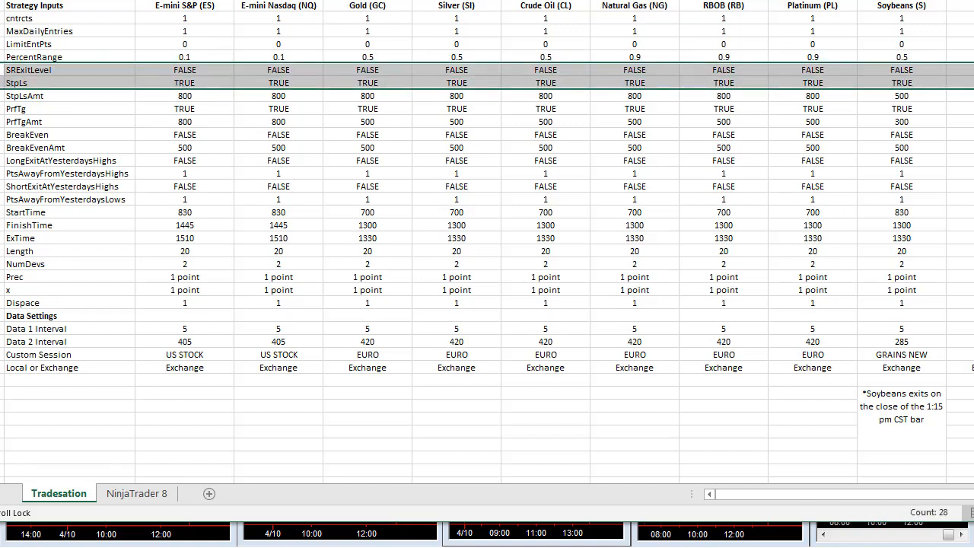
pyautogui.moveTo(184, 95); pyautogui.dragTo(545, 95)
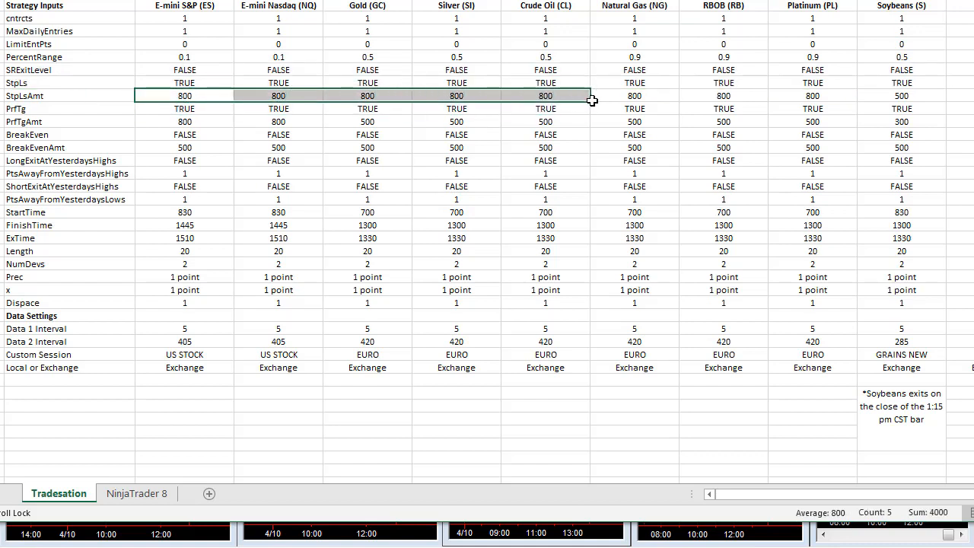
pyautogui.moveTo(544, 95); pyautogui.dragTo(812, 94)
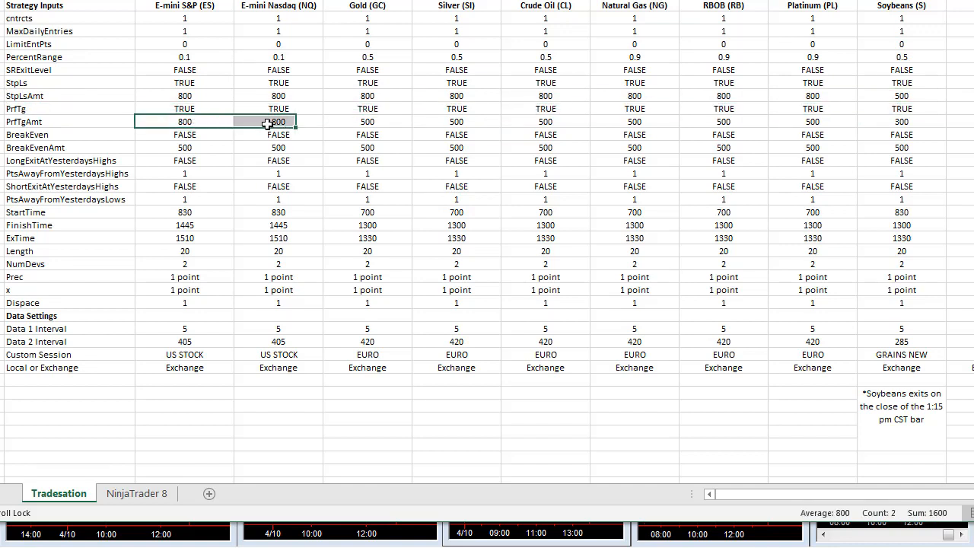
pyautogui.click(369, 122)
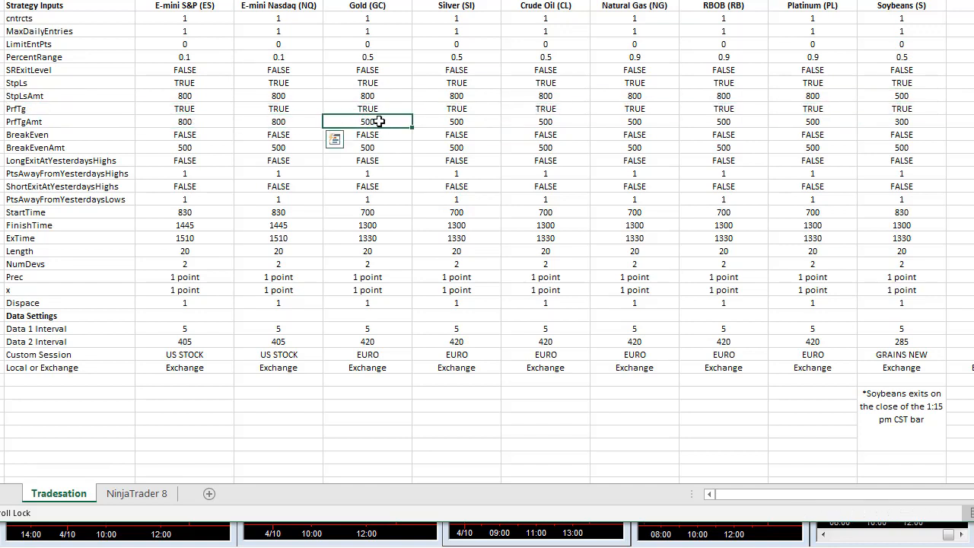
pyautogui.click(901, 122)
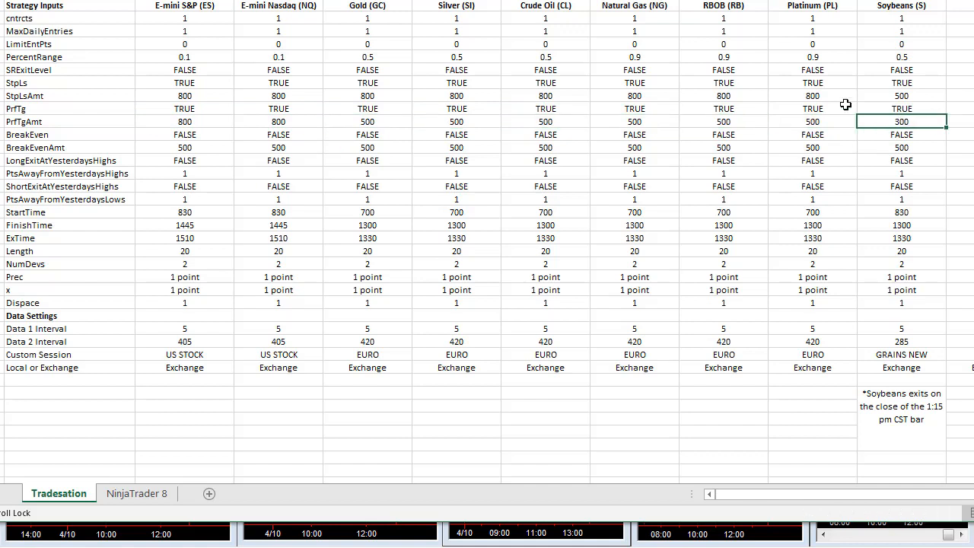
pyautogui.click(27, 134)
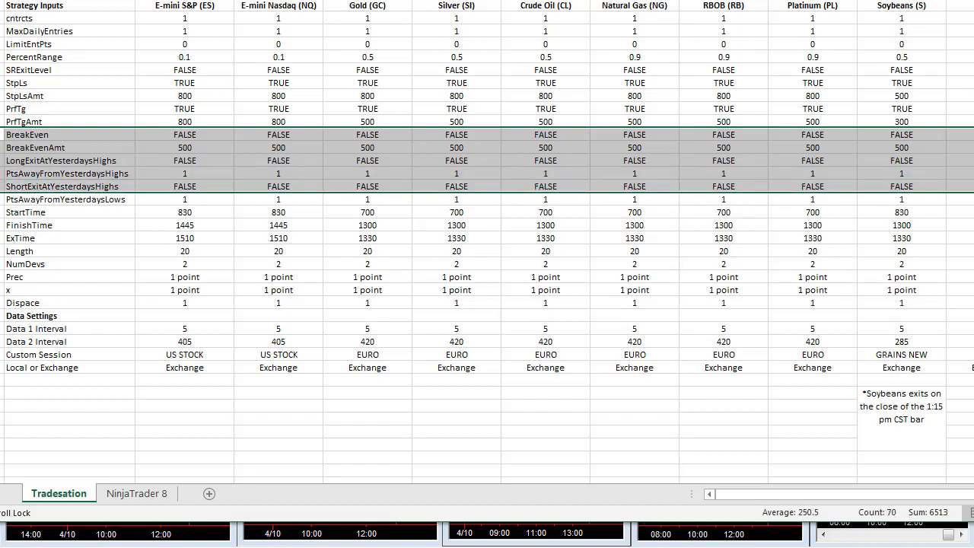
pyautogui.click(68, 185)
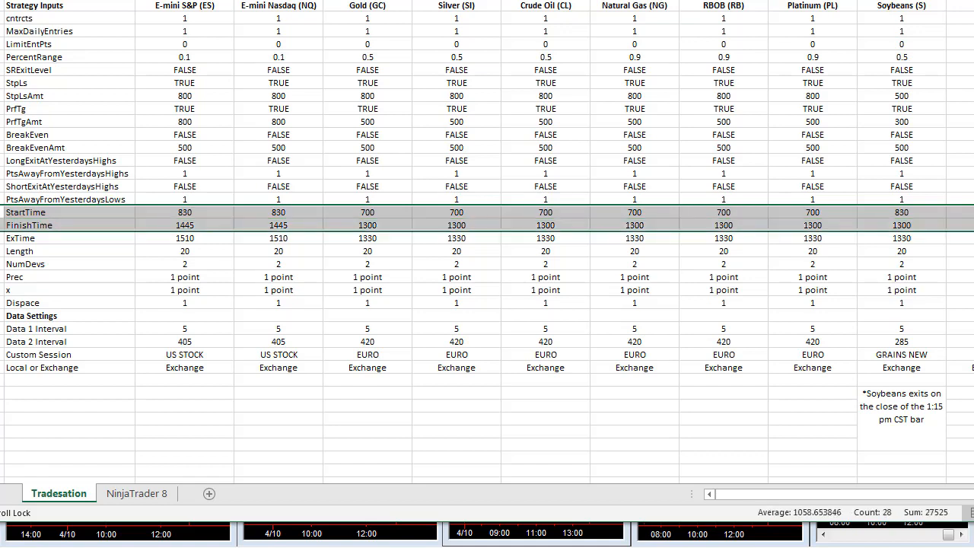
pyautogui.click(21, 238)
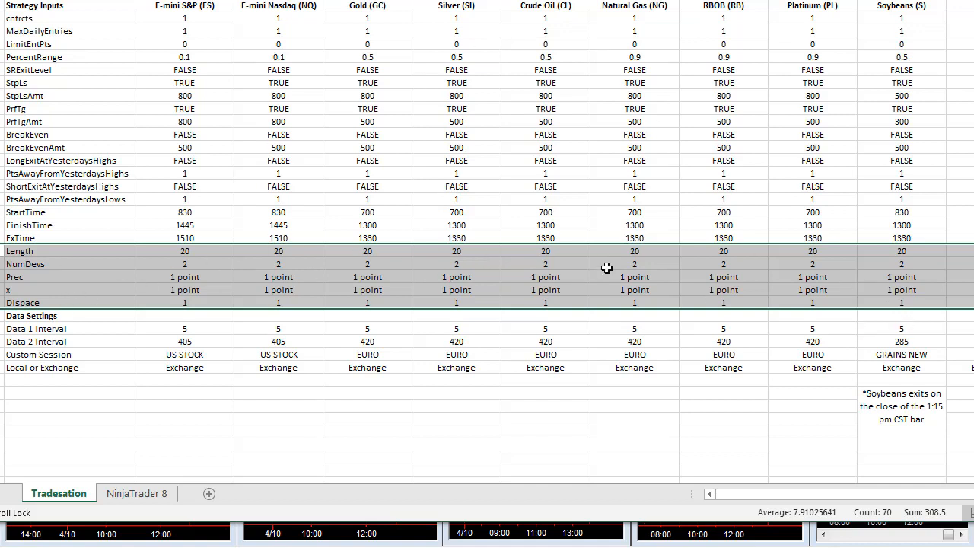
pyautogui.moveTo(171, 64)
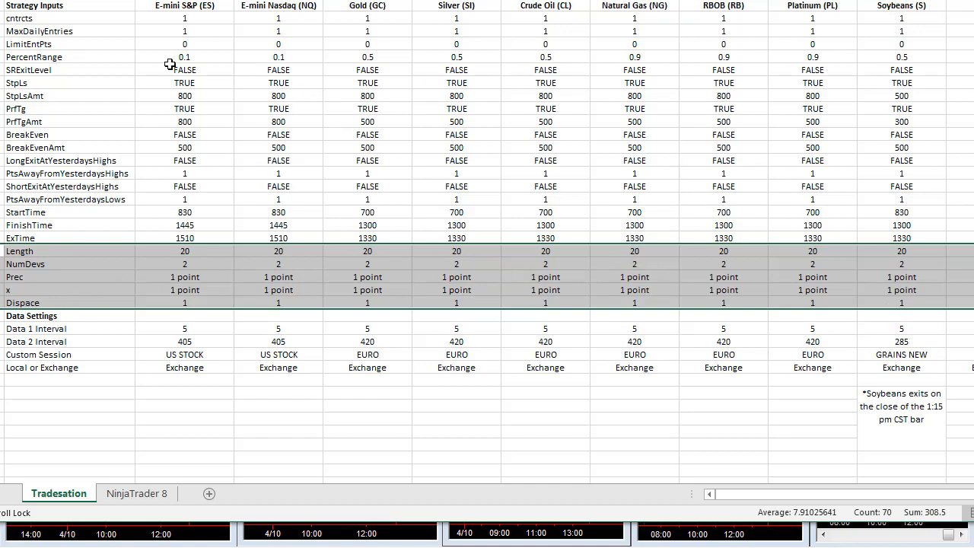
pyautogui.moveTo(170, 58)
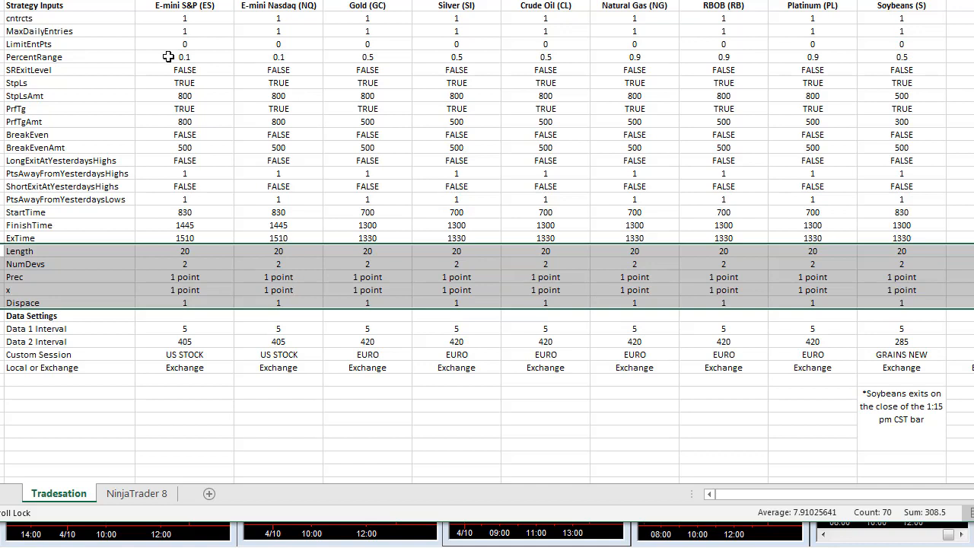
pyautogui.moveTo(830, 43)
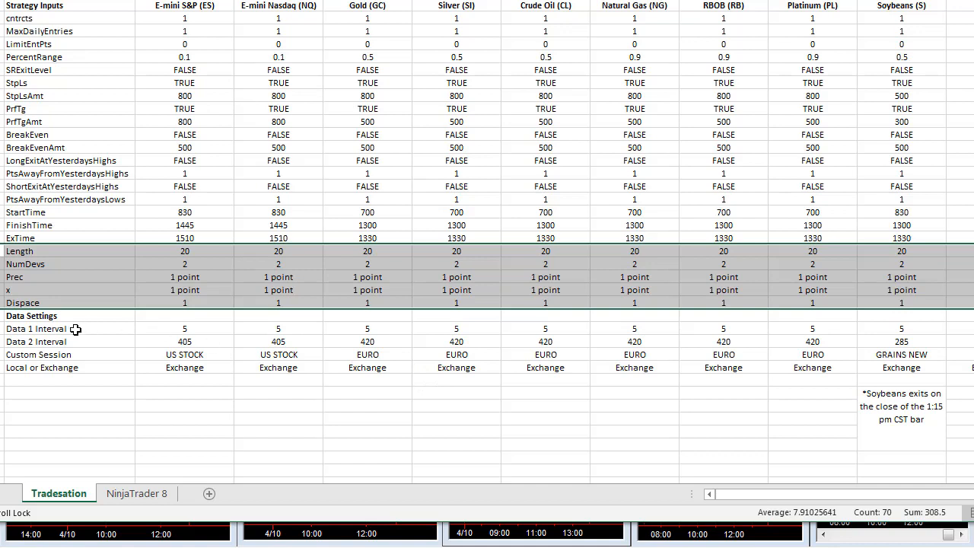
pyautogui.moveTo(165, 333)
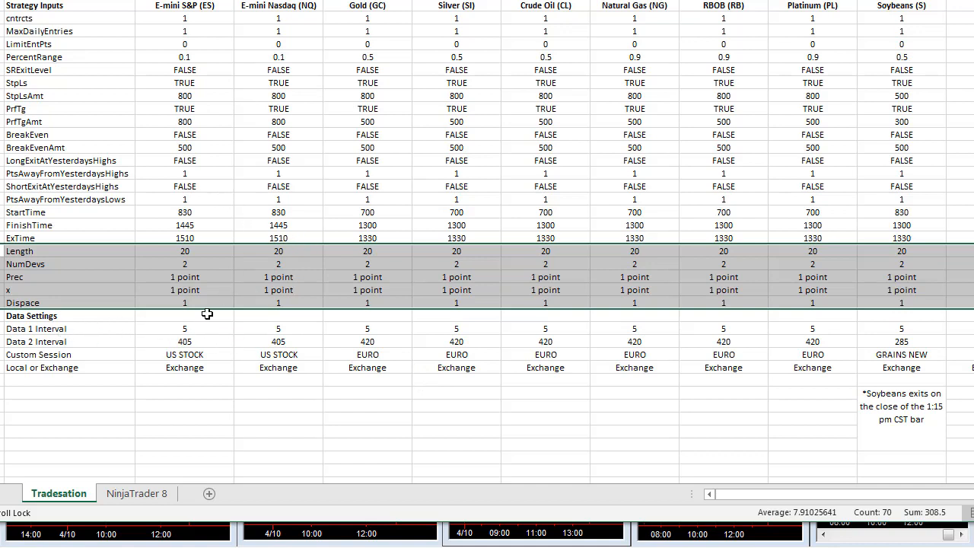
pyautogui.moveTo(42, 344)
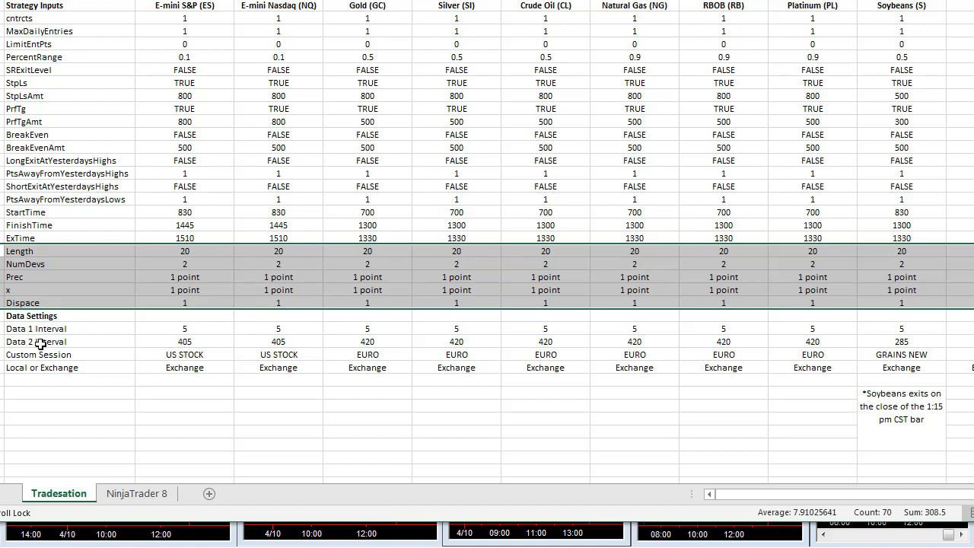
pyautogui.click(184, 355)
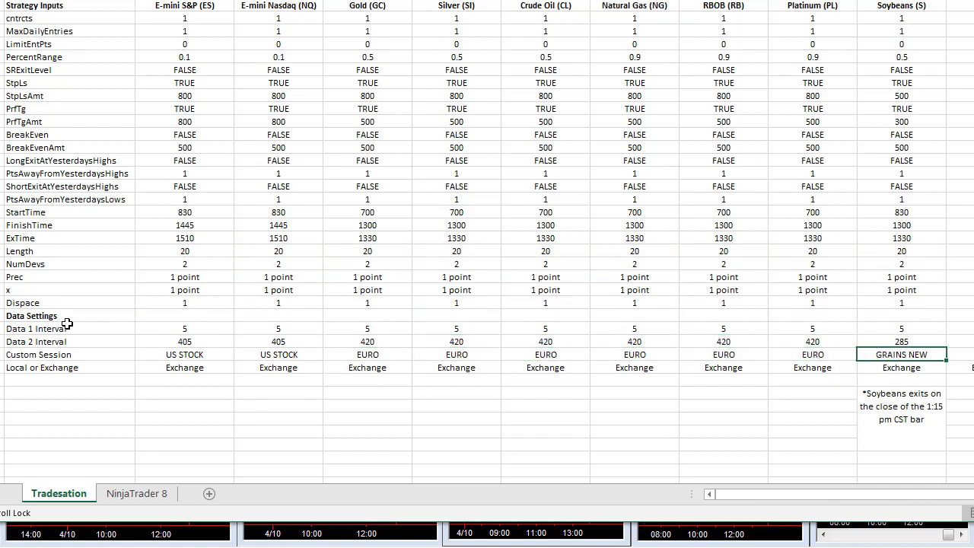
pyautogui.moveTo(184, 329); pyautogui.dragTo(900, 340)
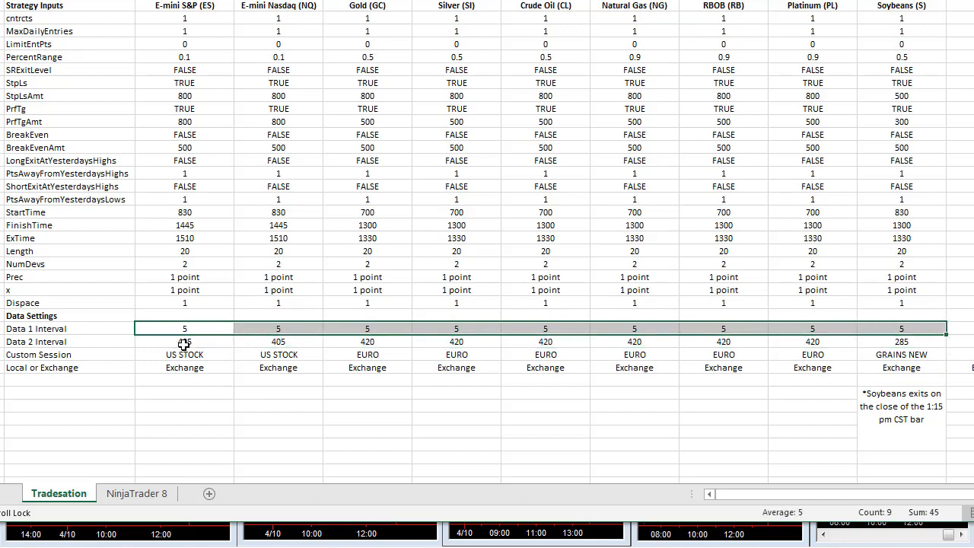
pyautogui.click(276, 341)
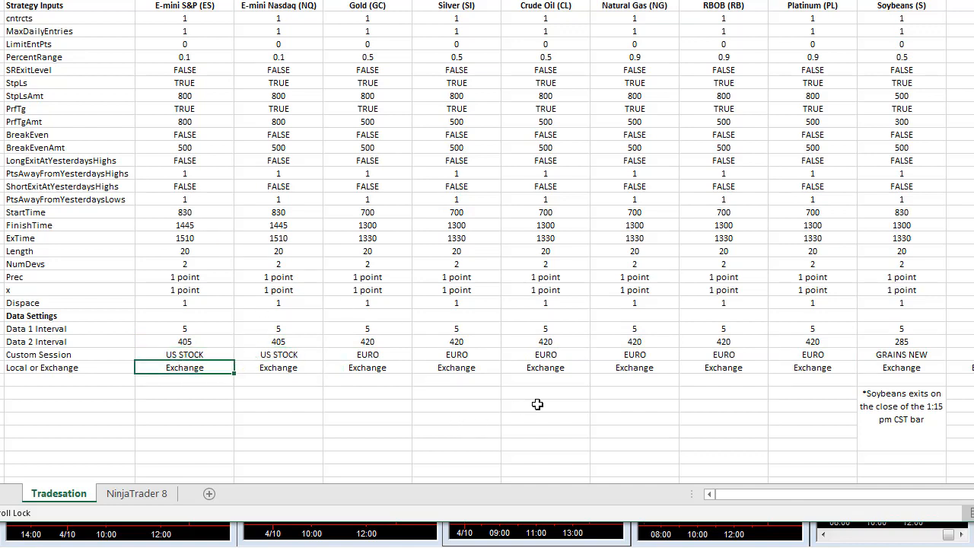
pyautogui.moveTo(812, 392)
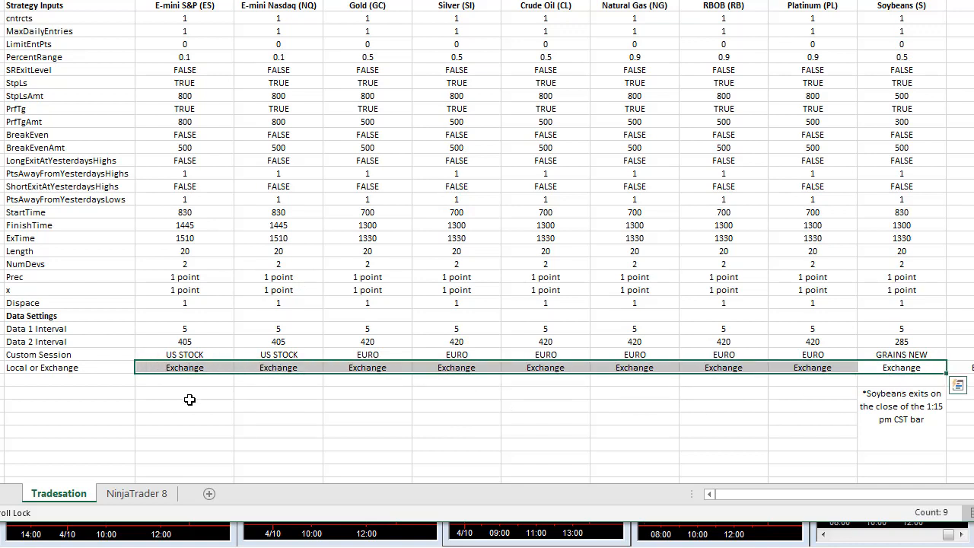
pyautogui.moveTo(140, 402)
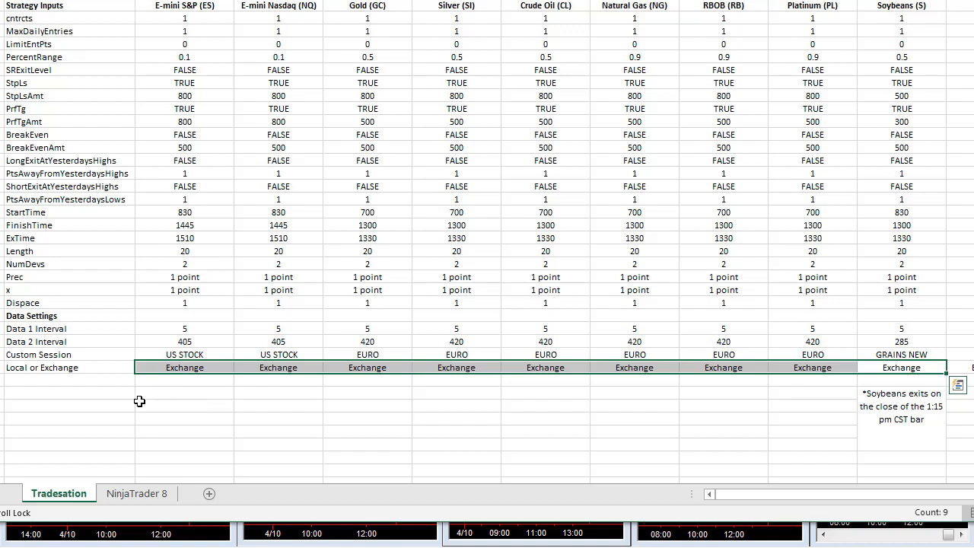
pyautogui.moveTo(301, 408)
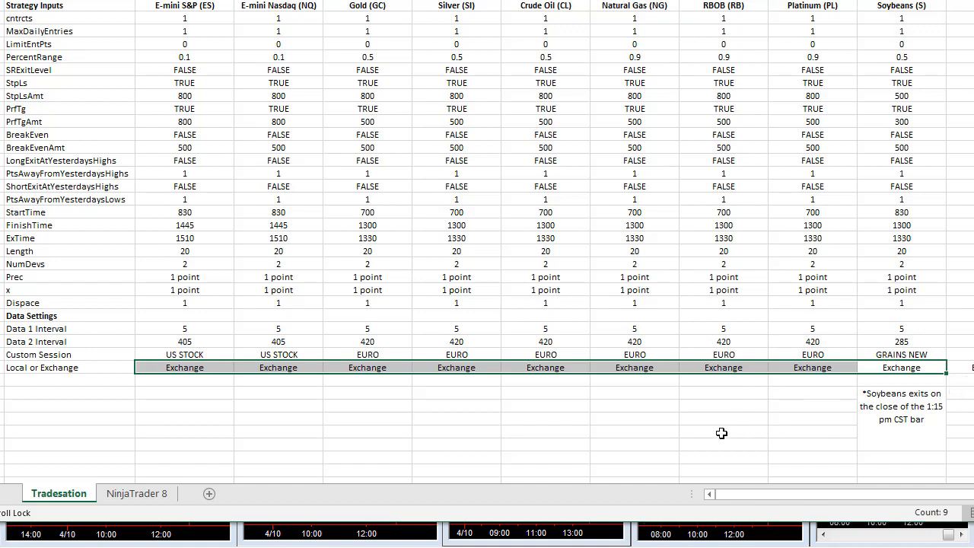
pyautogui.moveTo(663, 426)
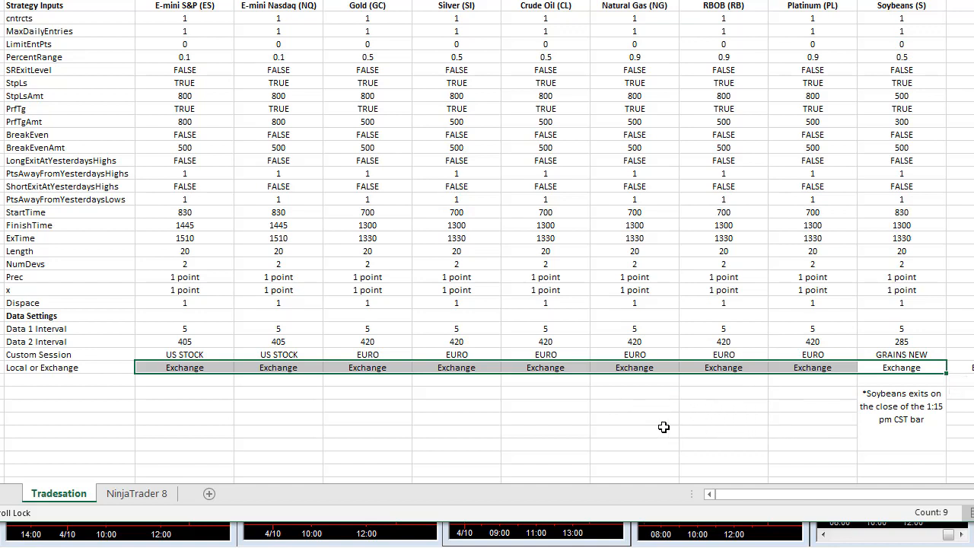